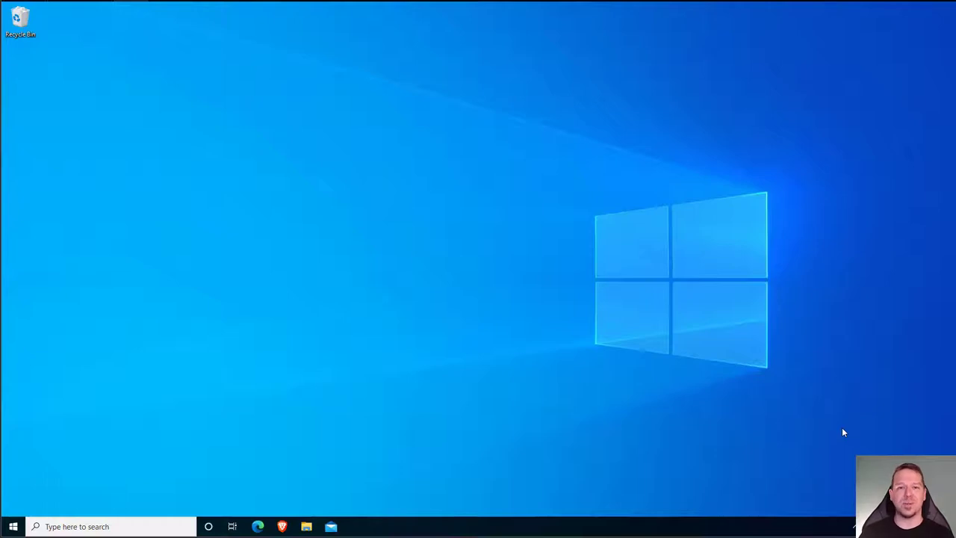
{"action": "mouse_move", "coordinate": [640, 183]}
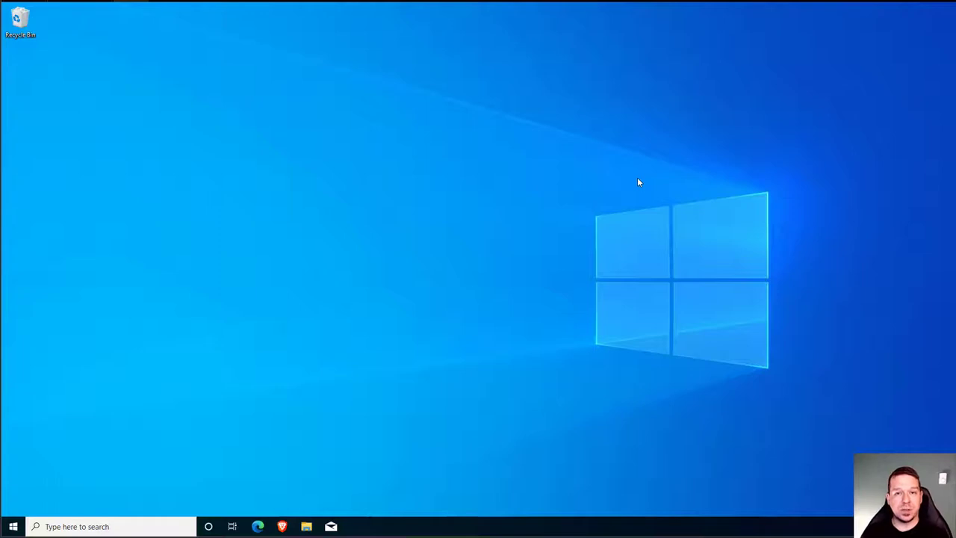
{"action": "mouse_move", "coordinate": [560, 163]}
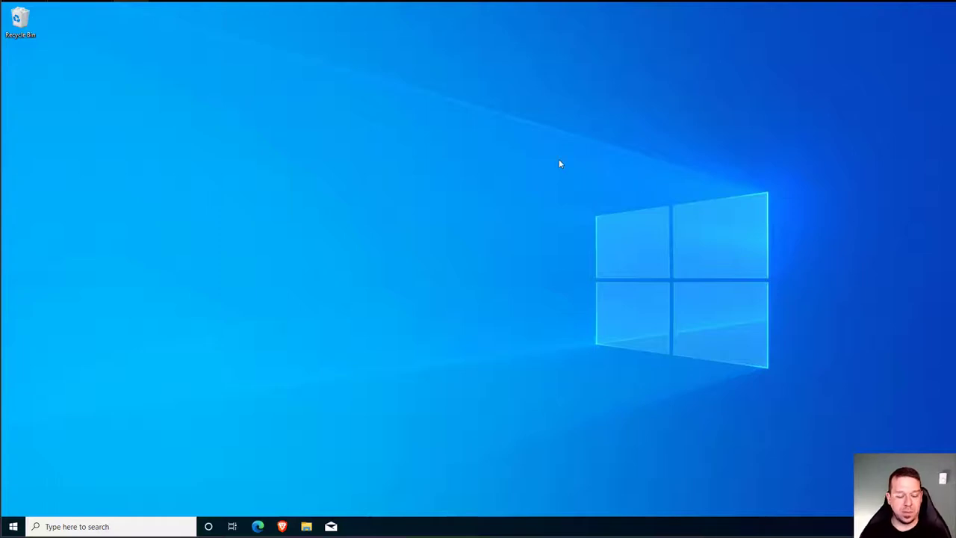
Step: Launch Windows PowerShell as administrator from the Start button's quick menu and accept the UAC prompt
{"action": "right_click", "coordinate": [11, 526]}
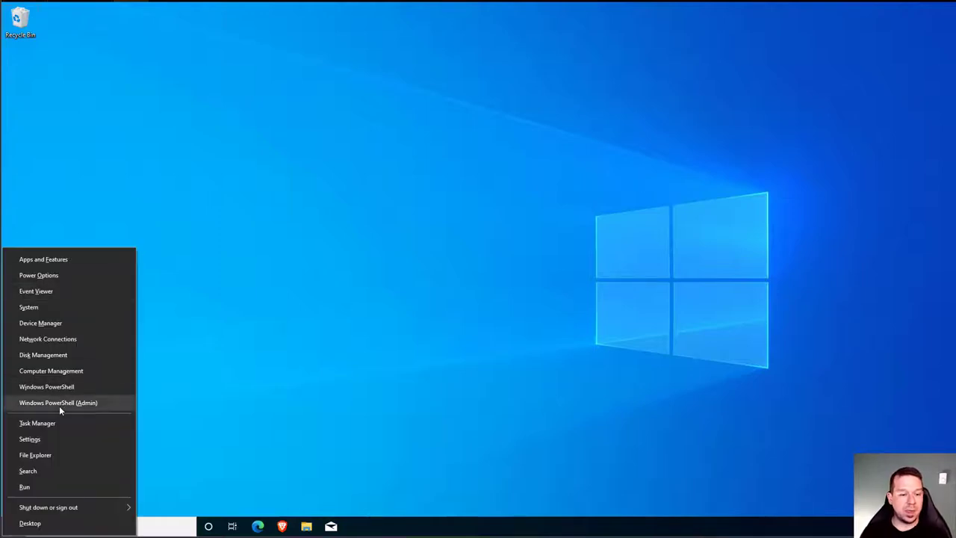
{"action": "left_click", "coordinate": [59, 403]}
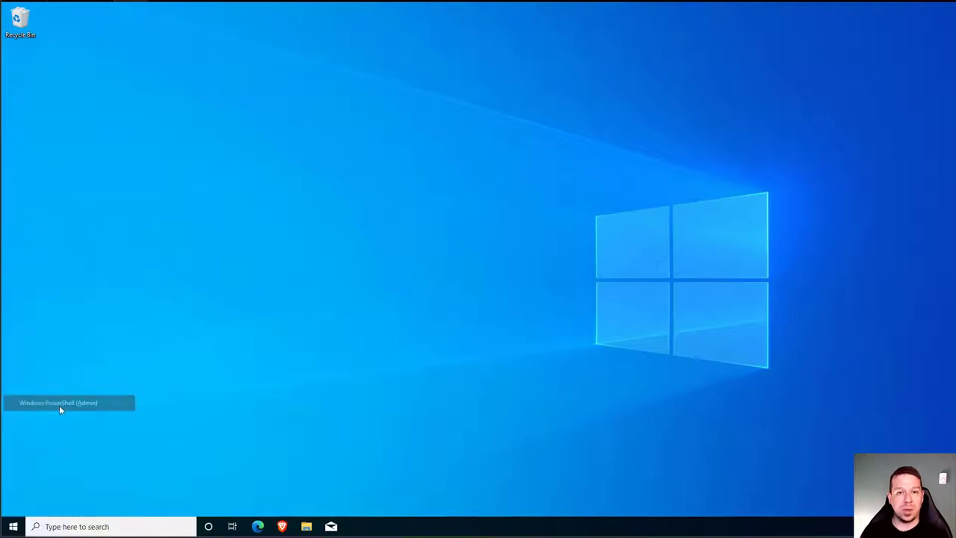
{"action": "left_click", "coordinate": [58, 404]}
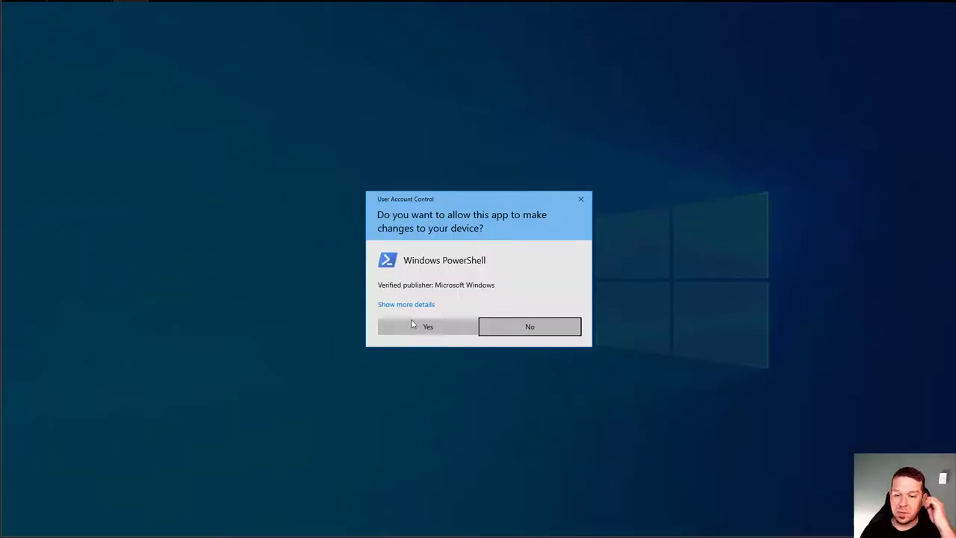
{"action": "left_click", "coordinate": [428, 326]}
{"action": "type", "text": "ws"}
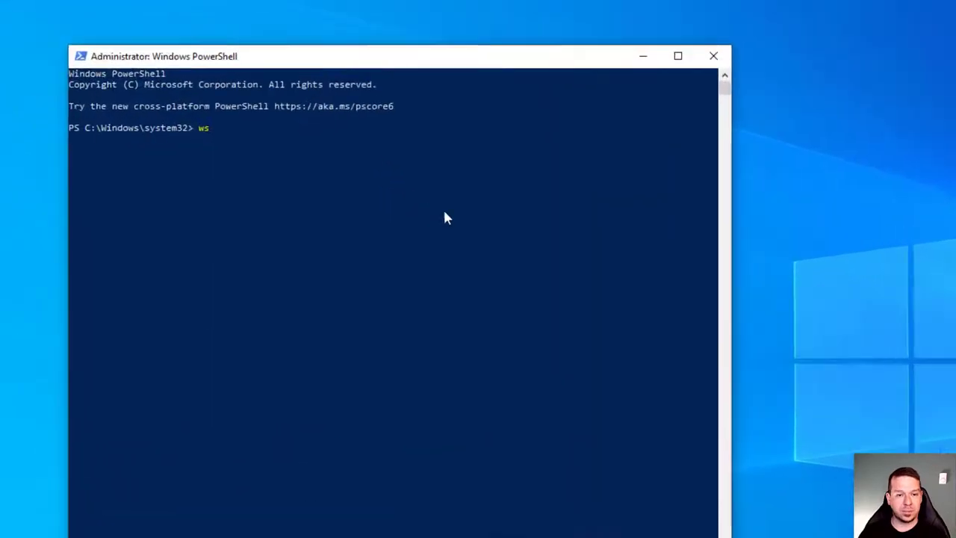
Step: Run wsl --install to install Virtual Machine Platform, WSL, its kernel and download Ubuntu
{"action": "type", "text": "l --in"}
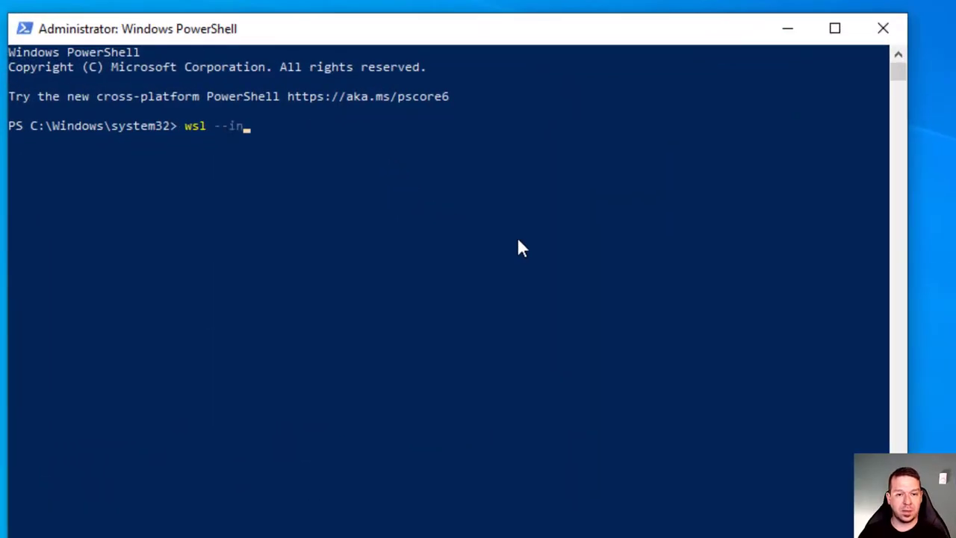
{"action": "type", "text": "stall"}
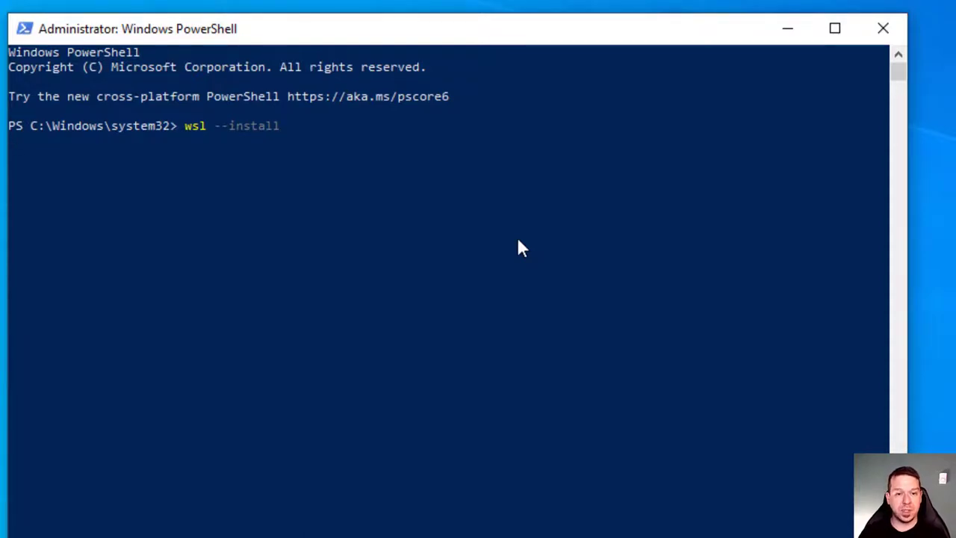
{"action": "key", "text": "Return"}
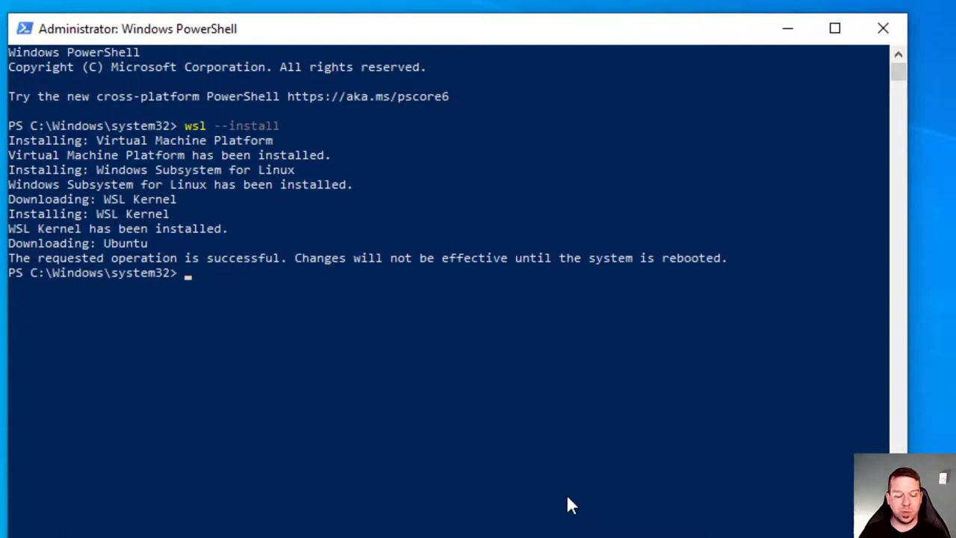
Step: Run shutdown /r /t 0 to restart the computer immediately
{"action": "type", "text": "shut"}
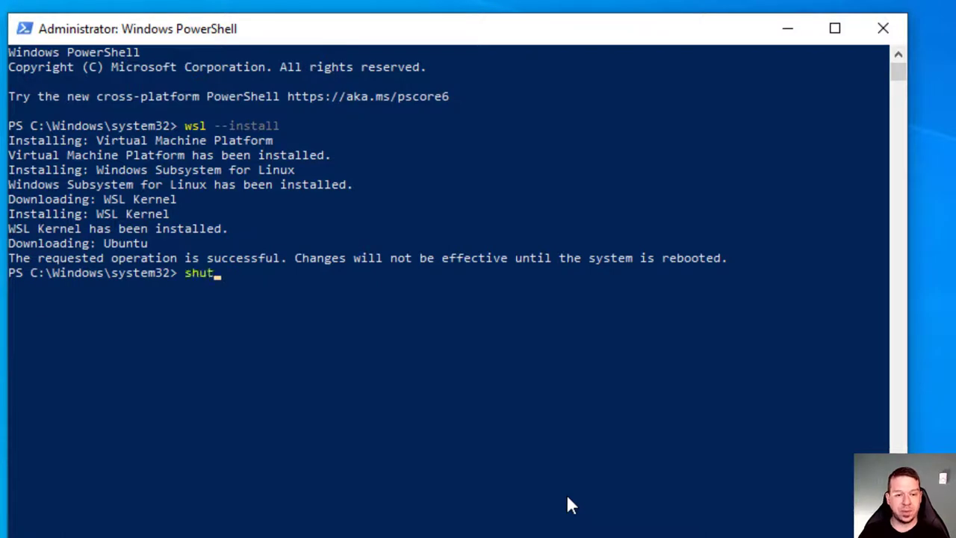
{"action": "type", "text": "down /r /"}
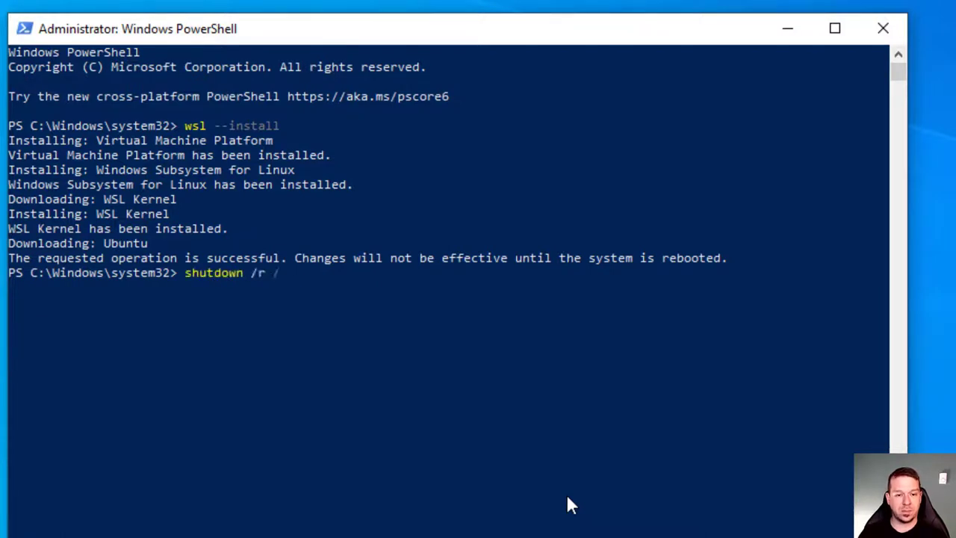
{"action": "key", "text": "Return"}
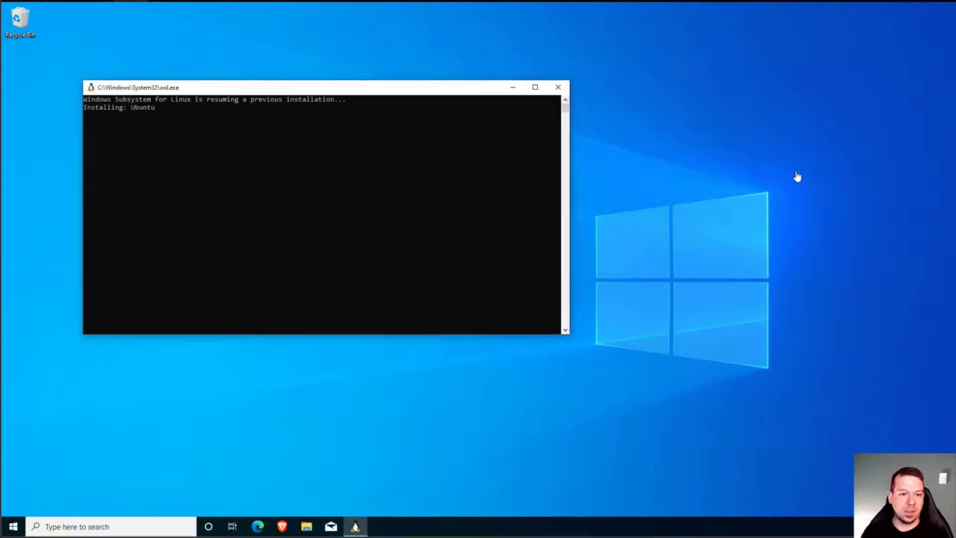
{"action": "mouse_move", "coordinate": [573, 93]}
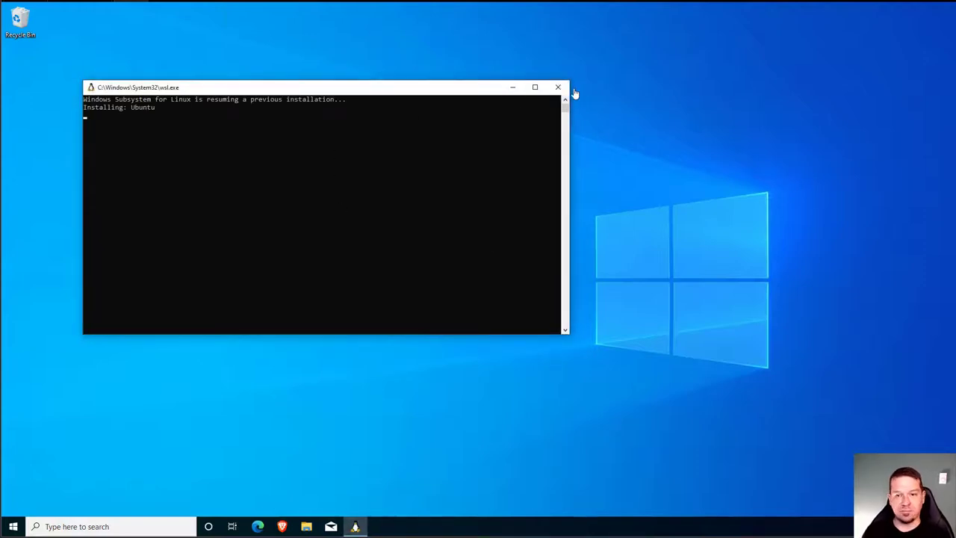
Step: Close the wsl.exe window resuming the Ubuntu installation after the reboot
{"action": "left_click", "coordinate": [558, 86]}
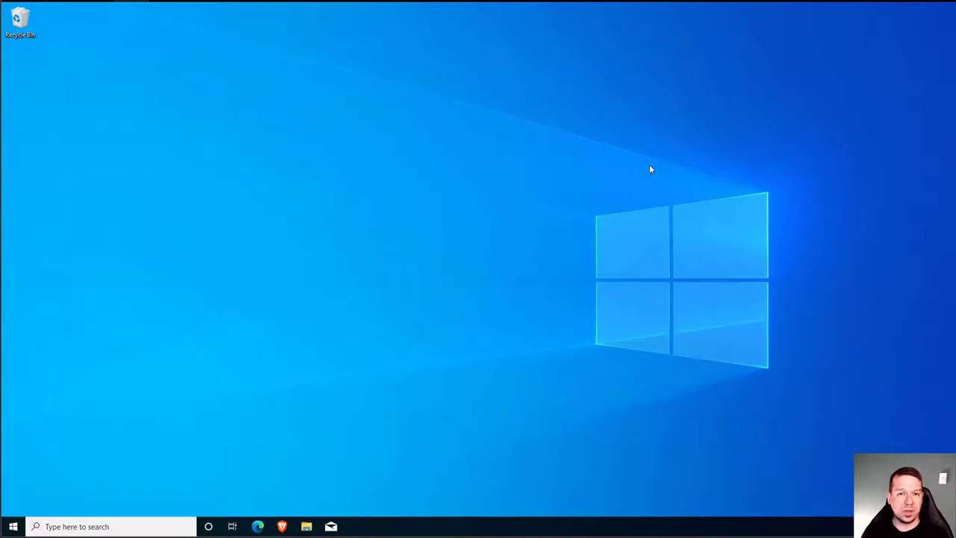
{"action": "mouse_move", "coordinate": [366, 272]}
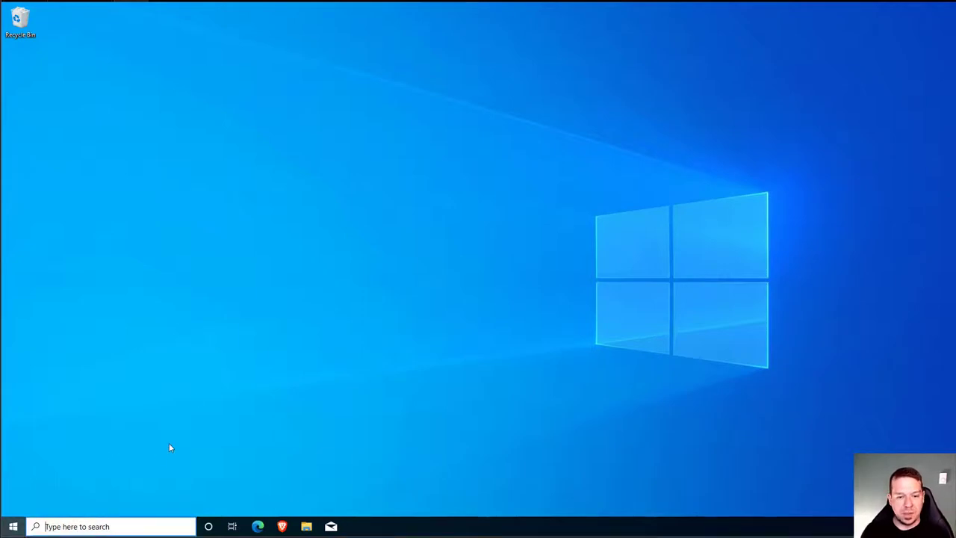
Step: Launch Microsoft Store from Start, find Kali Linux and install it from its store page
{"action": "left_click", "coordinate": [12, 526]}
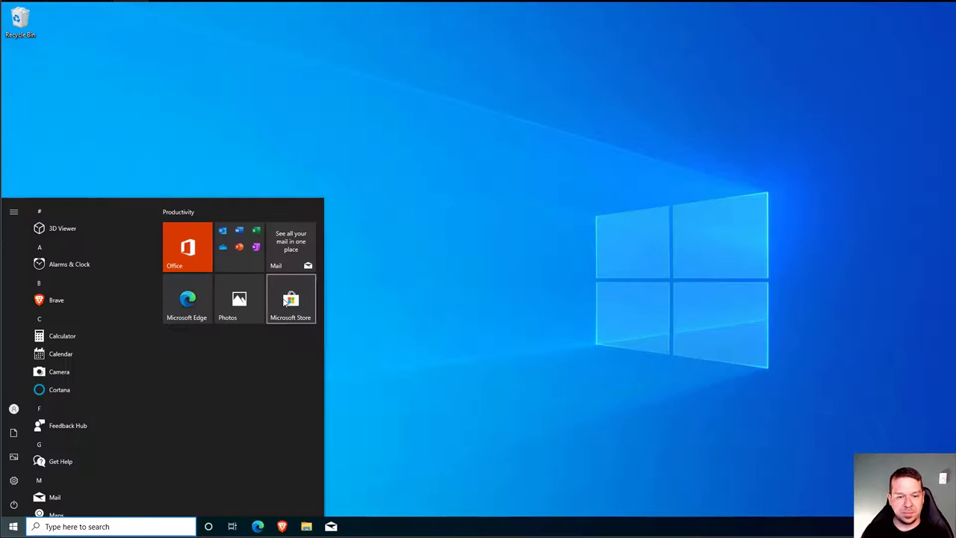
{"action": "left_click", "coordinate": [290, 299]}
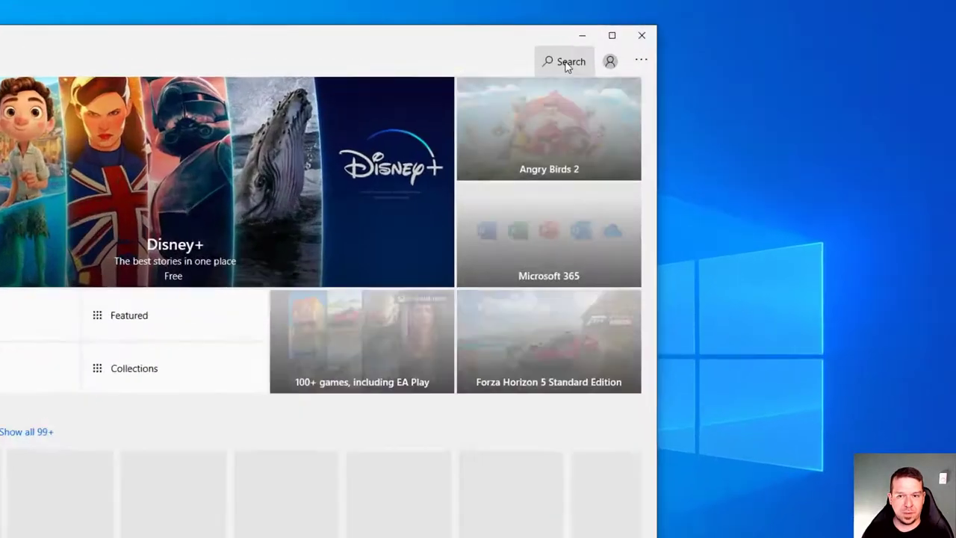
{"action": "left_click", "coordinate": [563, 61]}
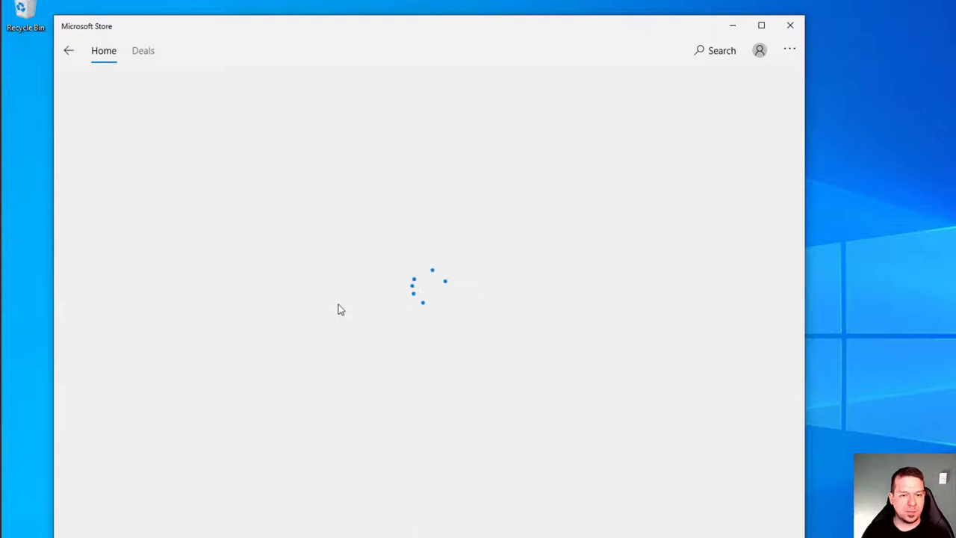
{"action": "mouse_move", "coordinate": [639, 308]}
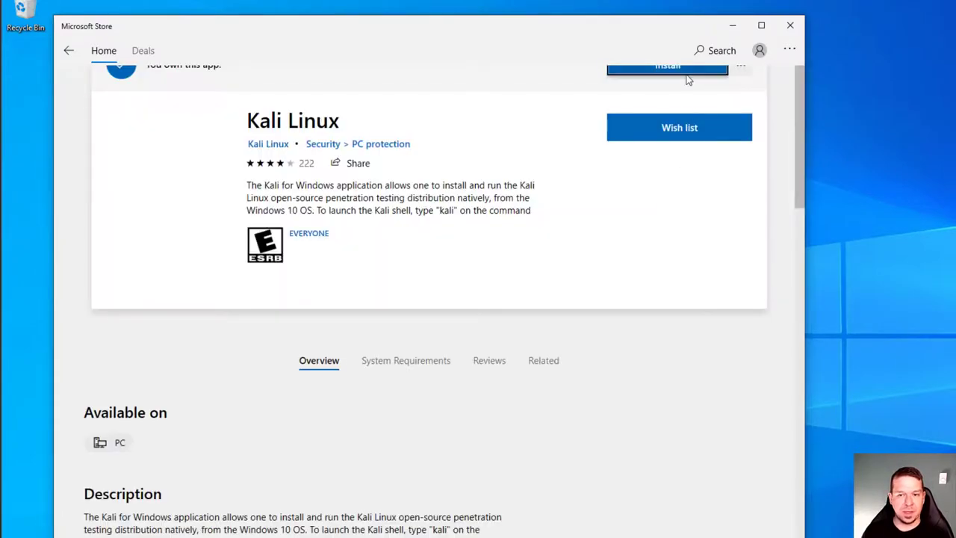
{"action": "scroll", "scroll_direction": "up", "scroll_amount": 3}
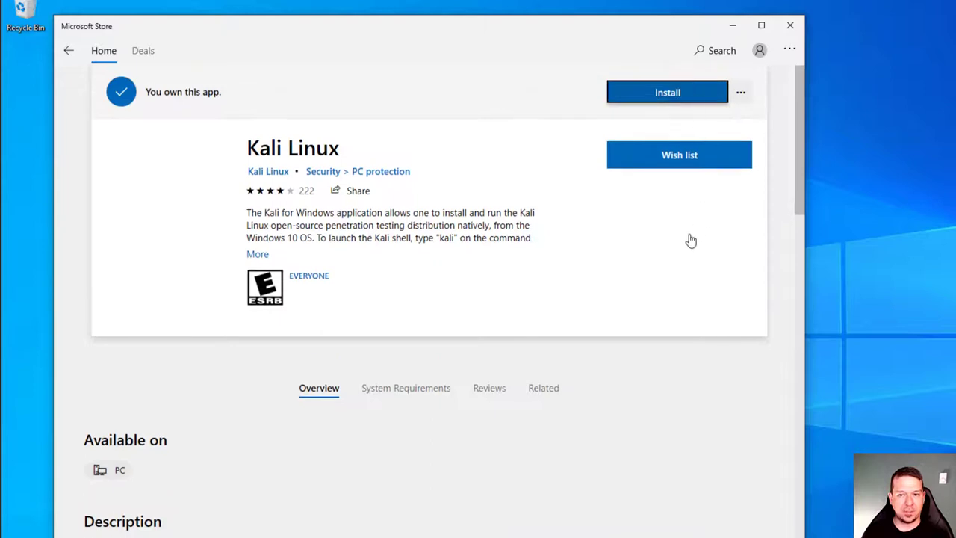
{"action": "left_click", "coordinate": [667, 93]}
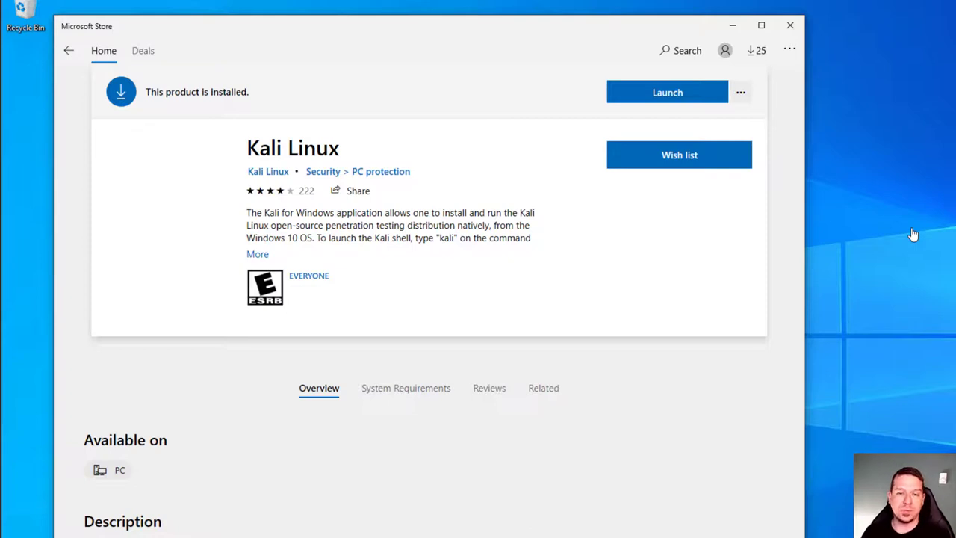
{"action": "mouse_move", "coordinate": [681, 57]}
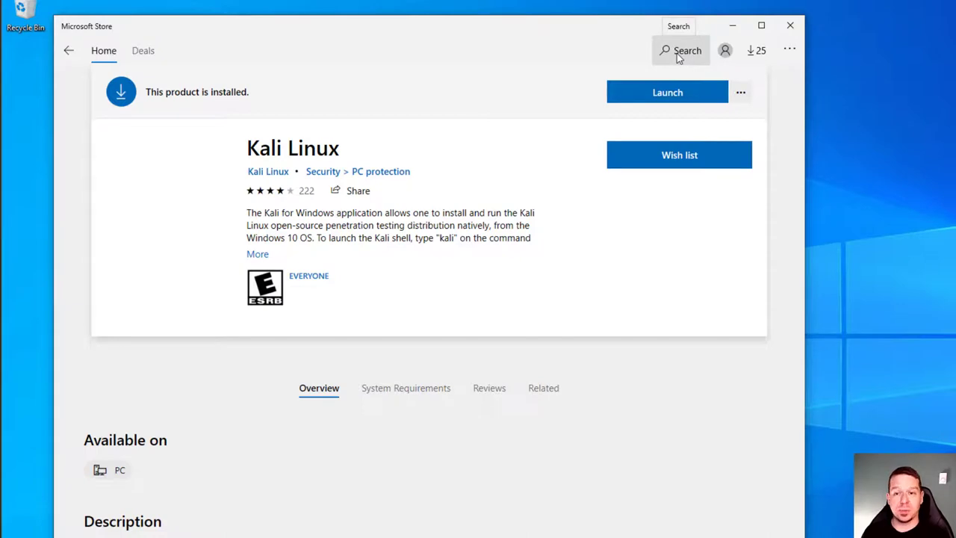
Step: Search the store for 'windows', install Windows Terminal, then close Microsoft Store
{"action": "type", "text": "windows"}
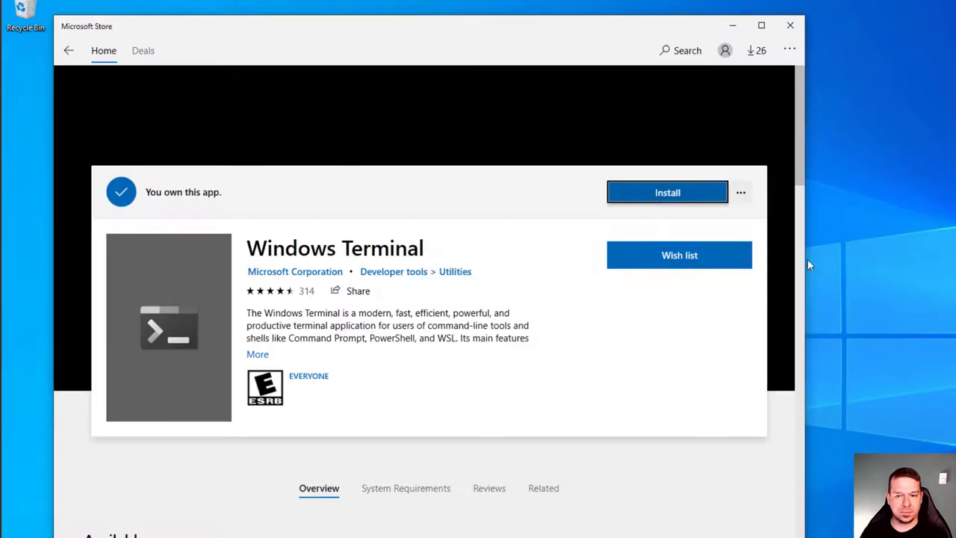
{"action": "left_click", "coordinate": [666, 191]}
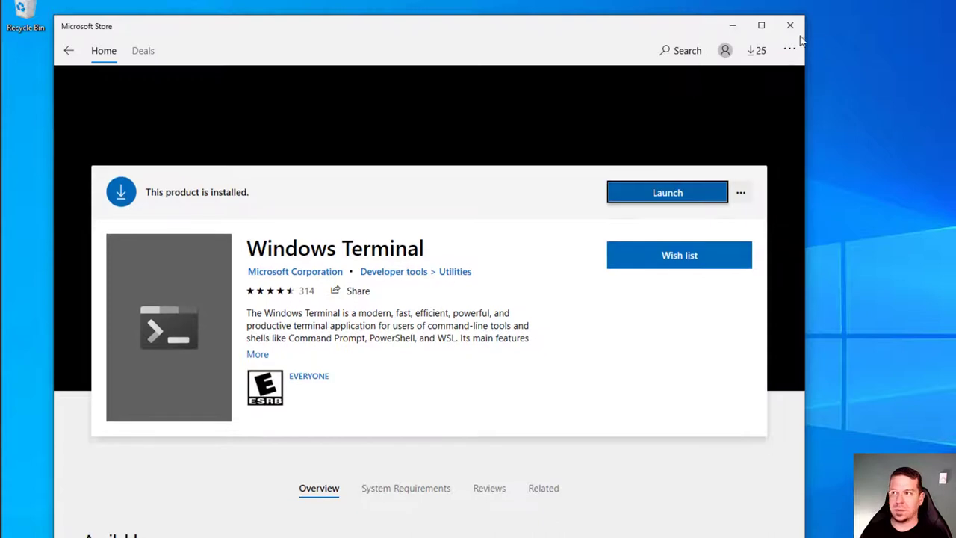
{"action": "mouse_move", "coordinate": [788, 26]}
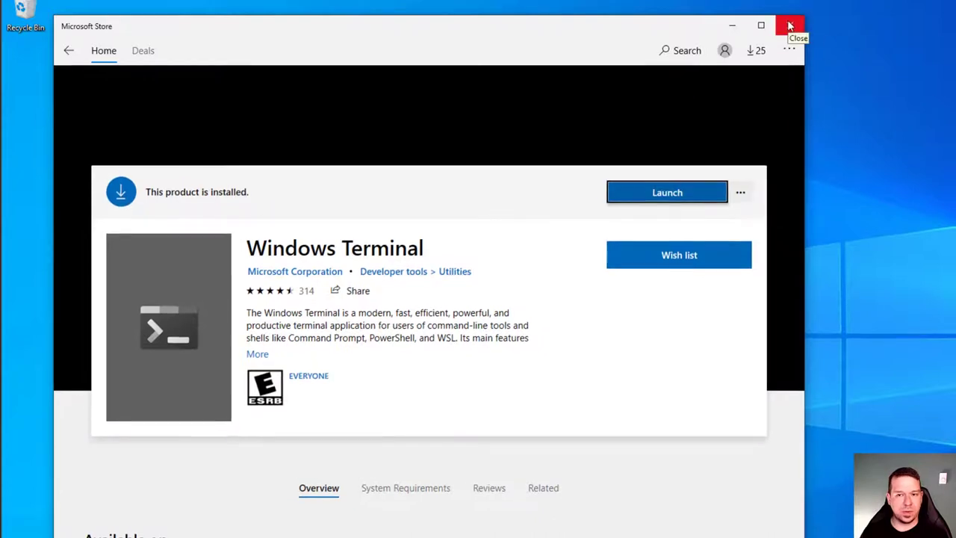
{"action": "left_click", "coordinate": [788, 26]}
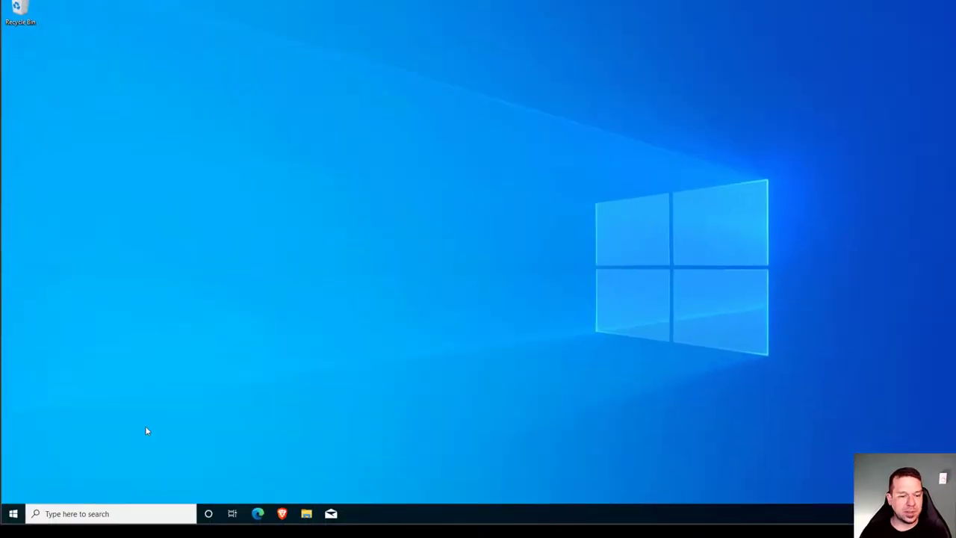
Step: Launch Kali Linux and create the default UNIX user 'simple' with its password
{"action": "left_click", "coordinate": [12, 514]}
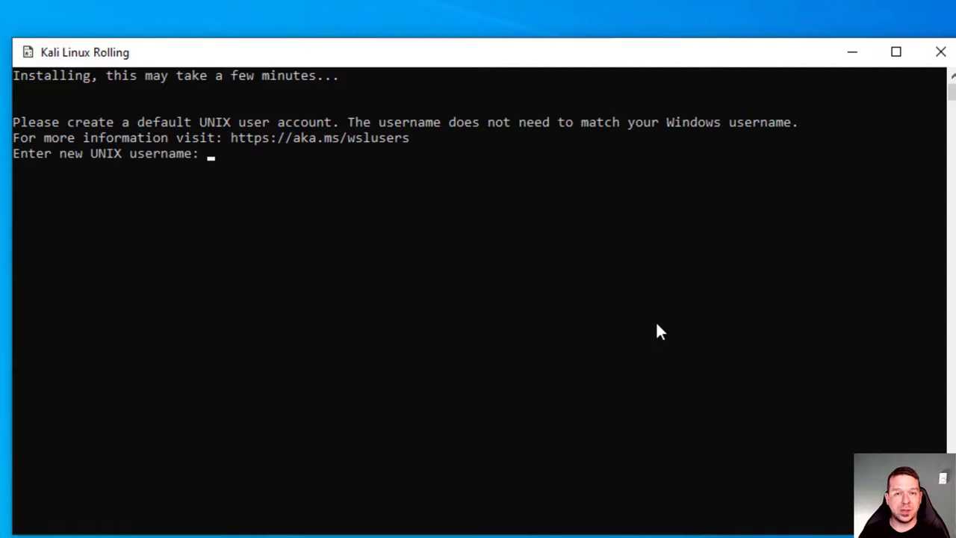
{"action": "type", "text": "simple"}
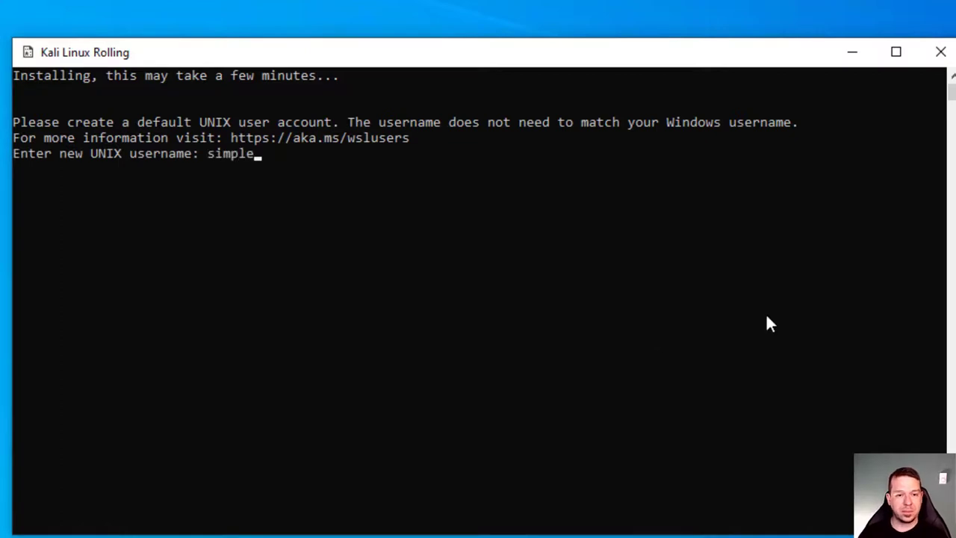
{"action": "key", "text": "Return"}
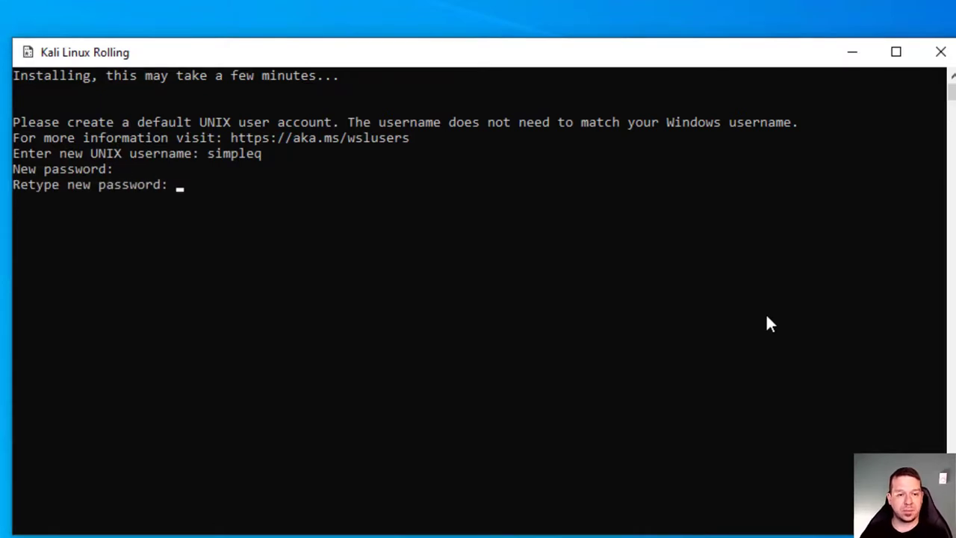
{"action": "key", "text": "Return"}
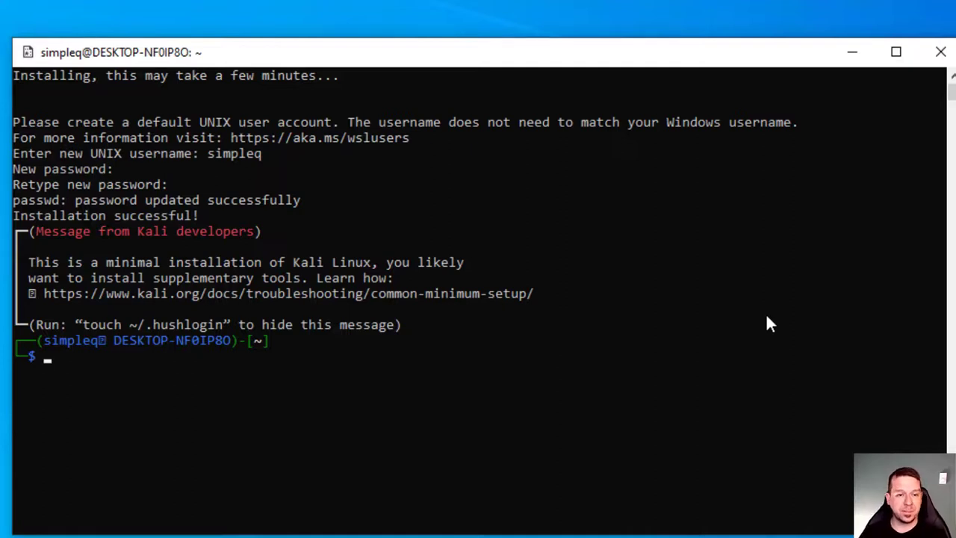
{"action": "mouse_move", "coordinate": [809, 231]}
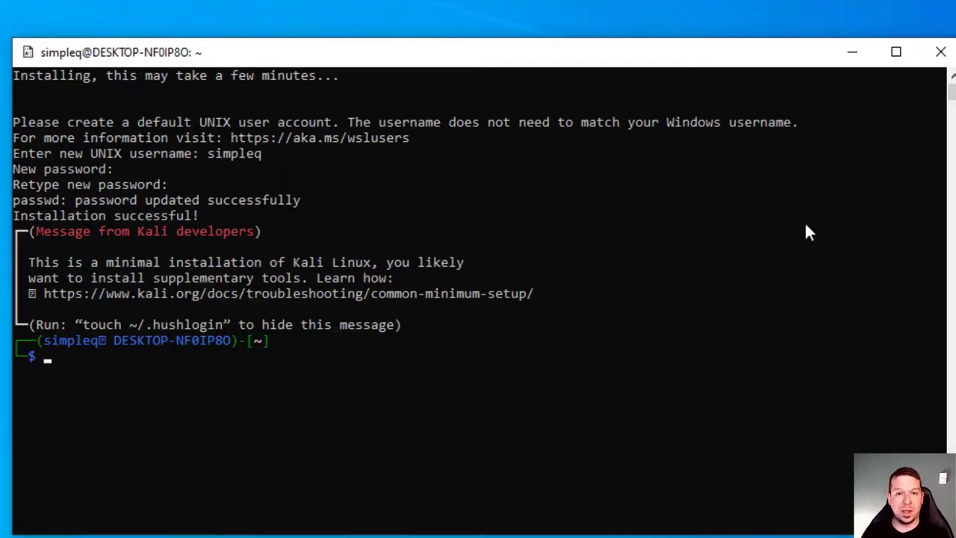
{"action": "mouse_move", "coordinate": [941, 52]}
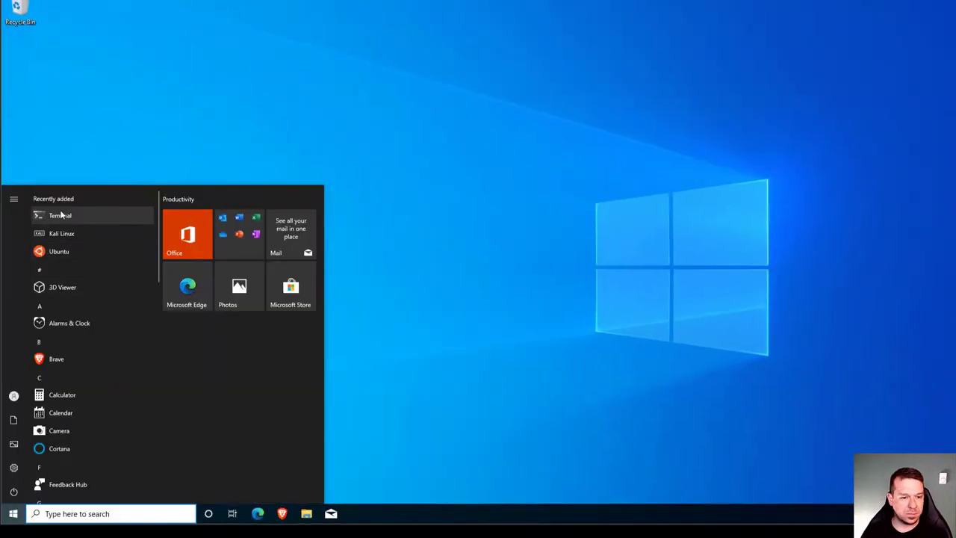
Step: Start Windows Terminal with a kali-linux tab and run sudo apt-get update
{"action": "left_click", "coordinate": [60, 215]}
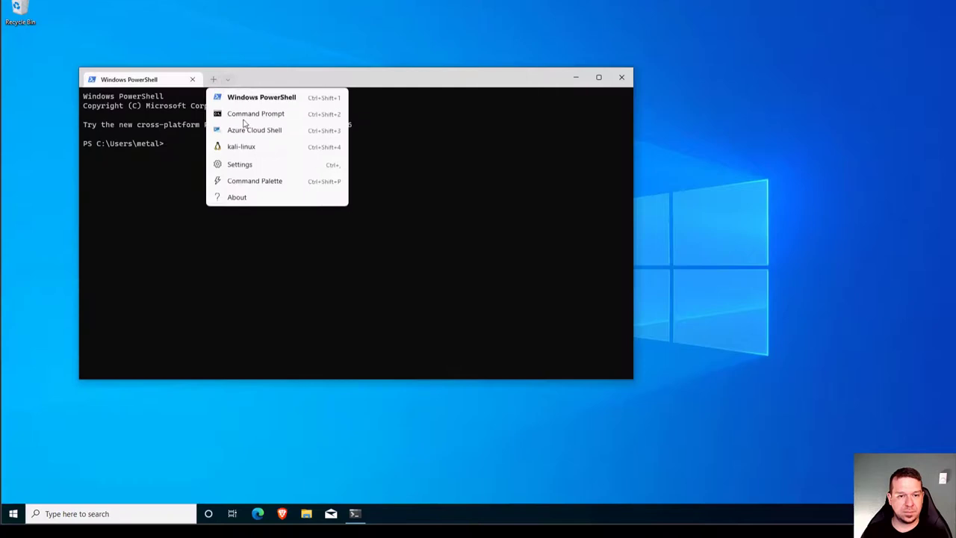
{"action": "left_click", "coordinate": [242, 147]}
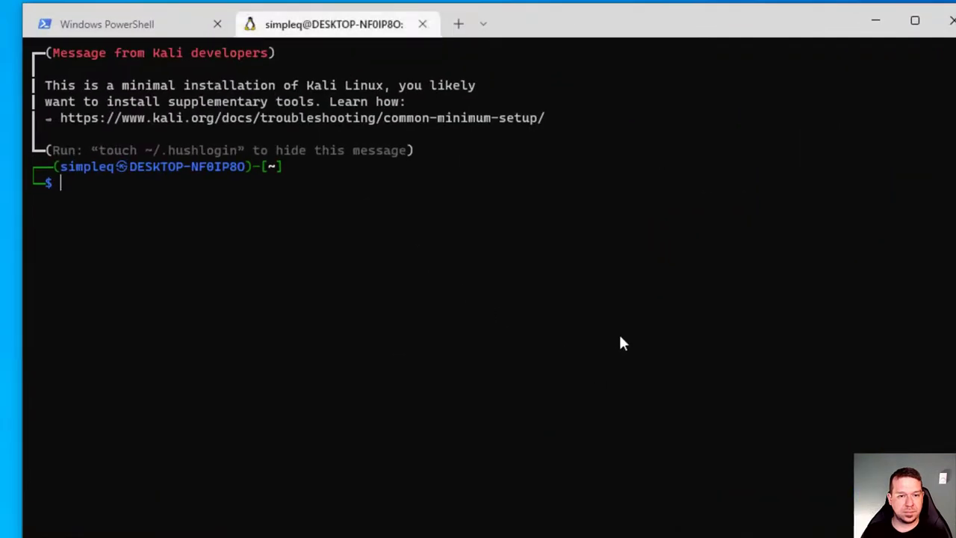
{"action": "mouse_move", "coordinate": [756, 312]}
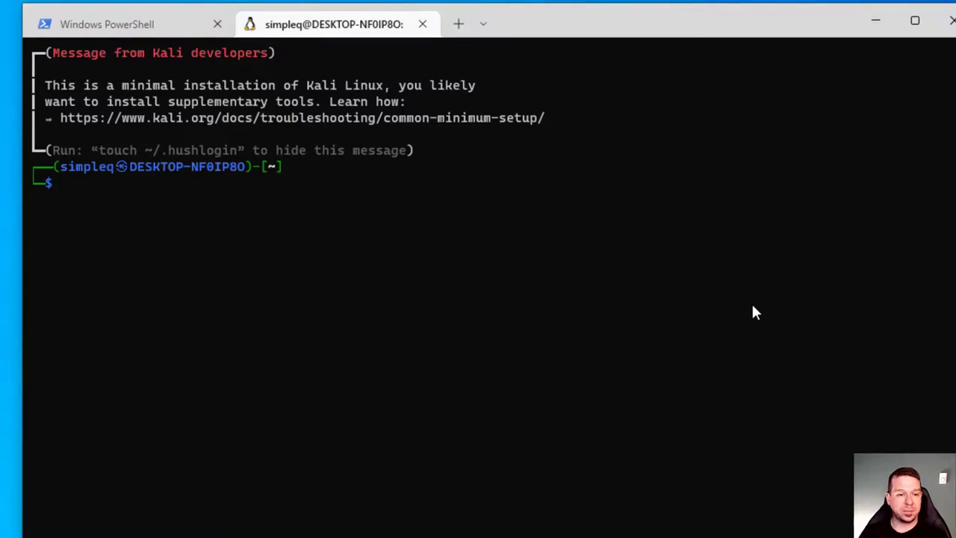
{"action": "type", "text": "sudo apt-get update"}
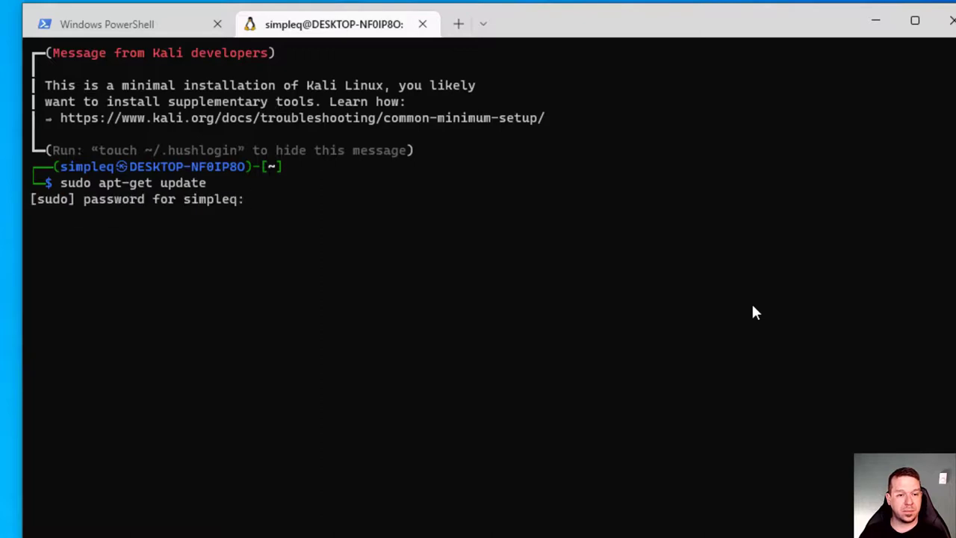
{"action": "key", "text": "Return"}
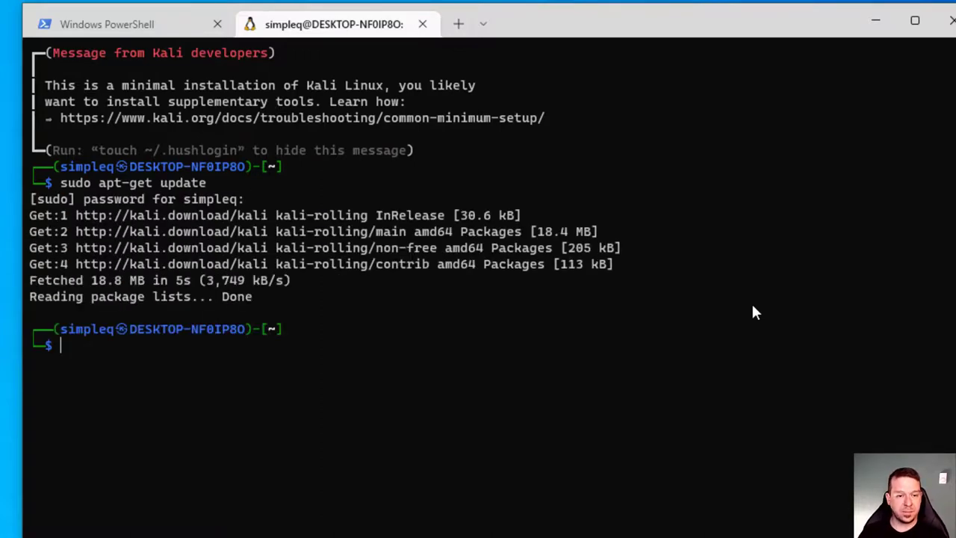
Step: Run sudo apt-get upgrade and answer y to upgrade the installed packages
{"action": "type", "text": "sudo apt-get upgrade"}
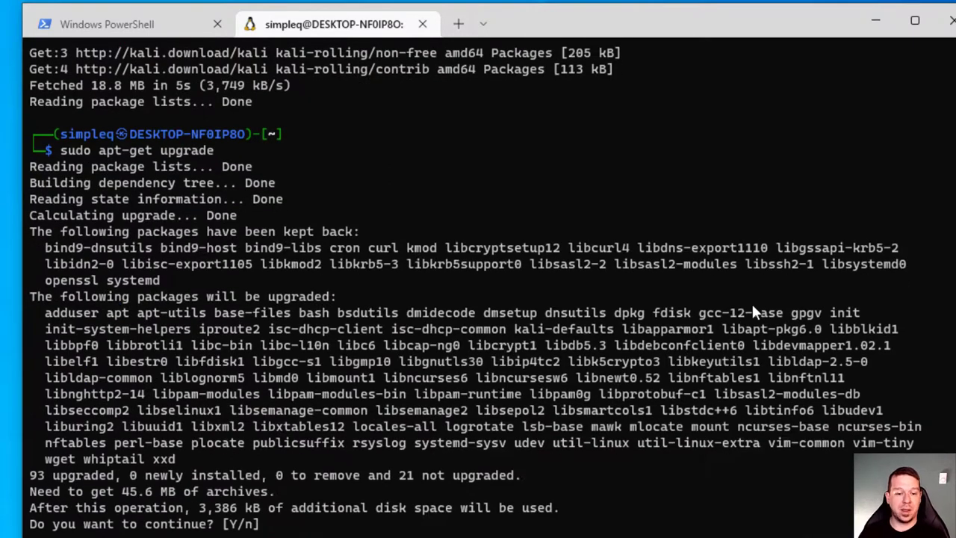
{"action": "type", "text": "y"}
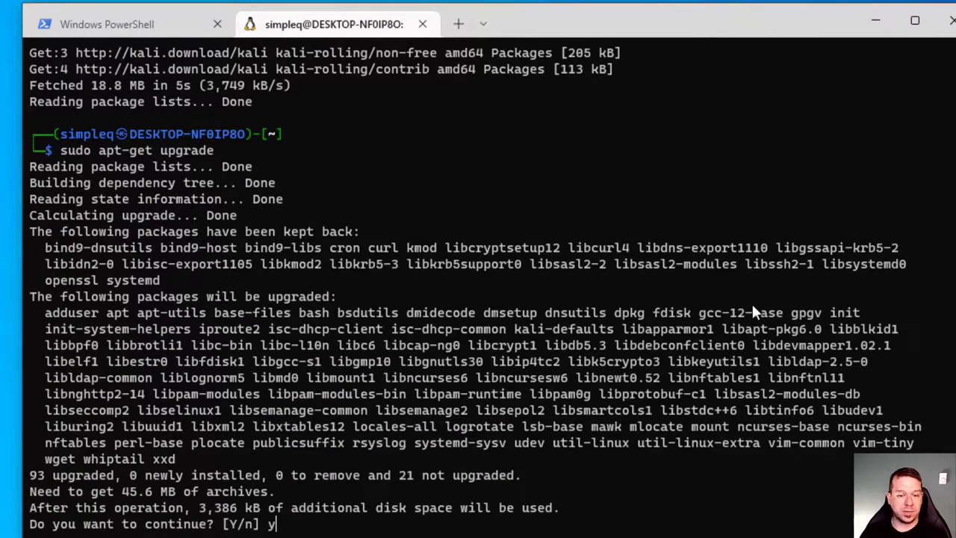
{"action": "key", "text": "Return"}
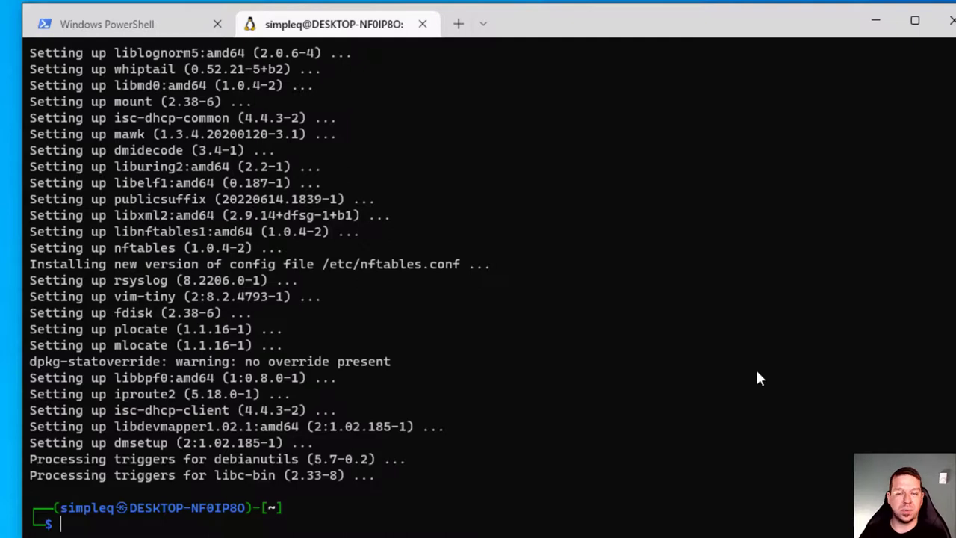
Step: Run sudo apt-get install kali-linux-default to start installing the Kali default metapackage
{"action": "type", "text": "sudo"}
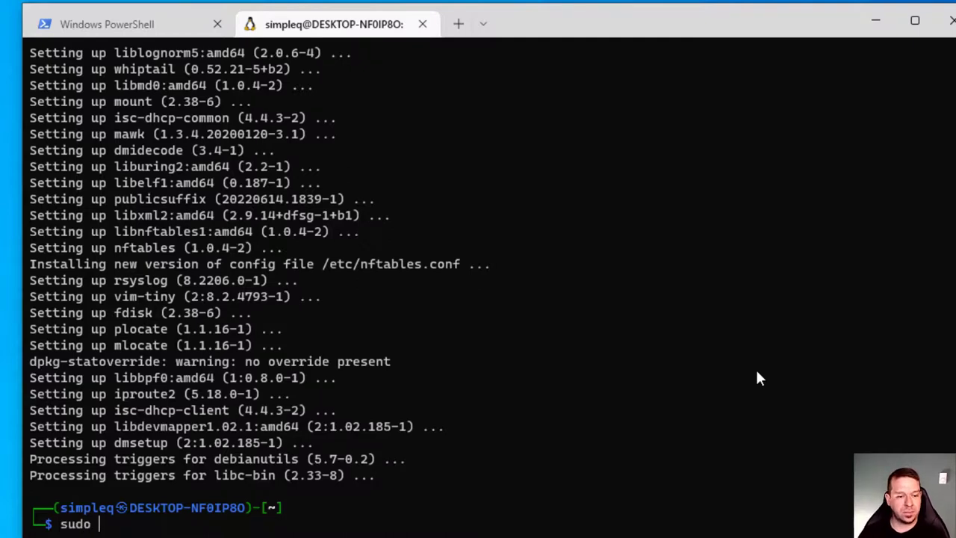
{"action": "type", "text": "apt-get"}
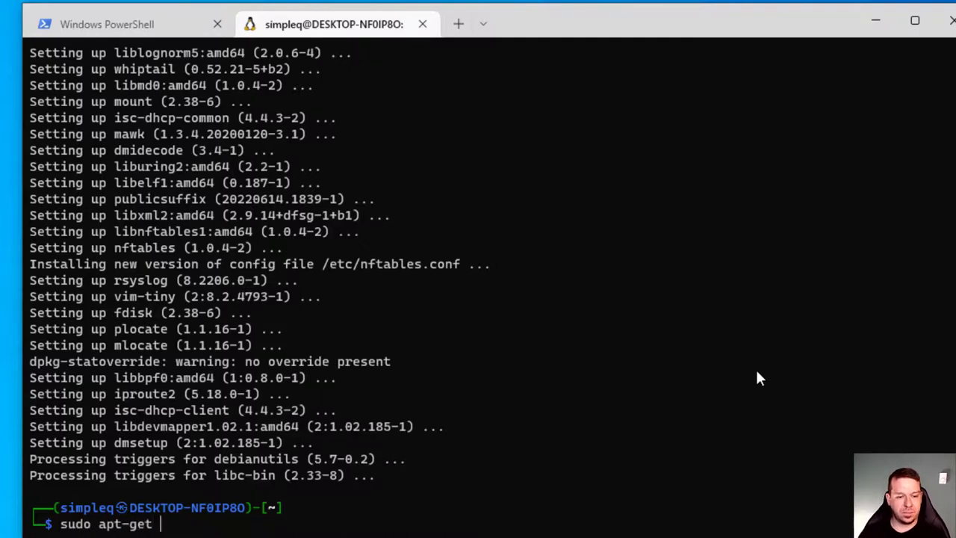
{"action": "type", "text": "install kali"}
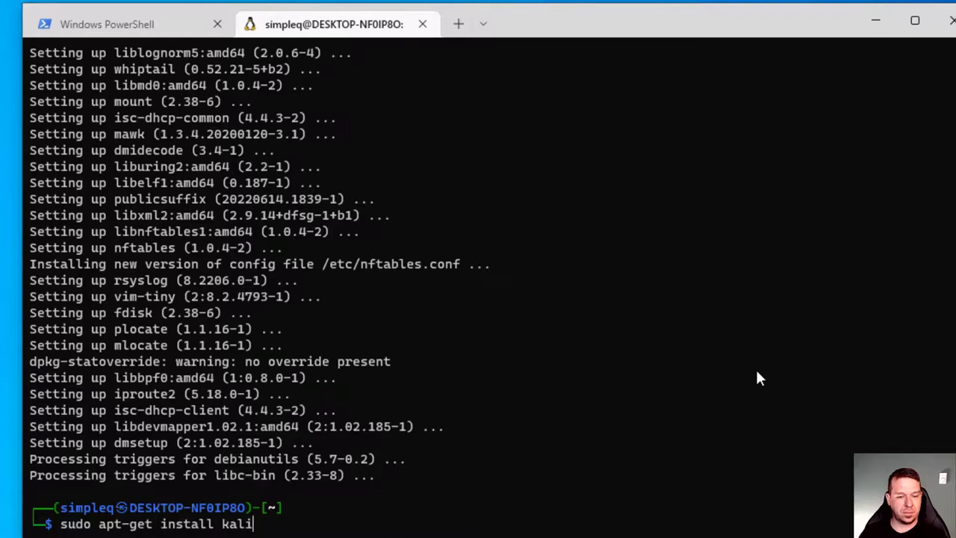
{"action": "type", "text": "-linux-"}
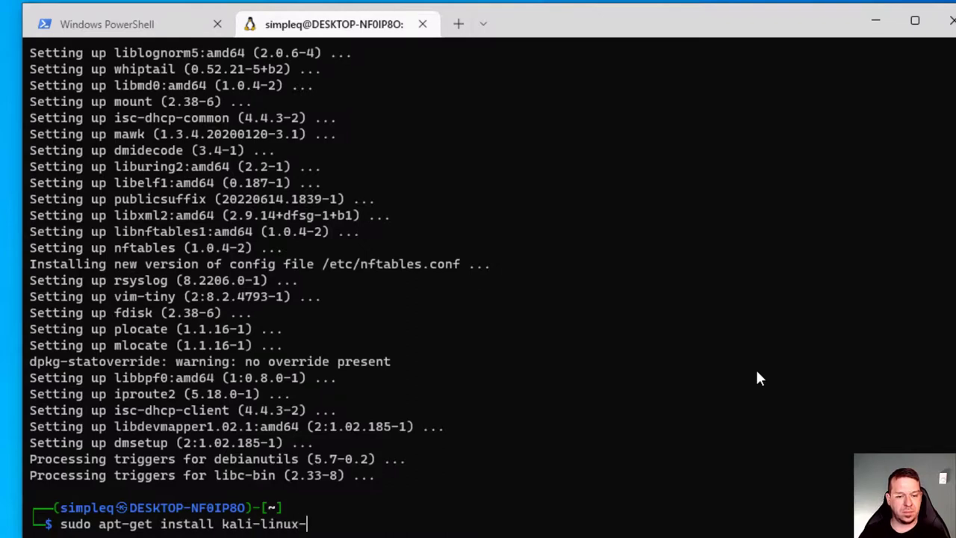
{"action": "key", "text": "Return"}
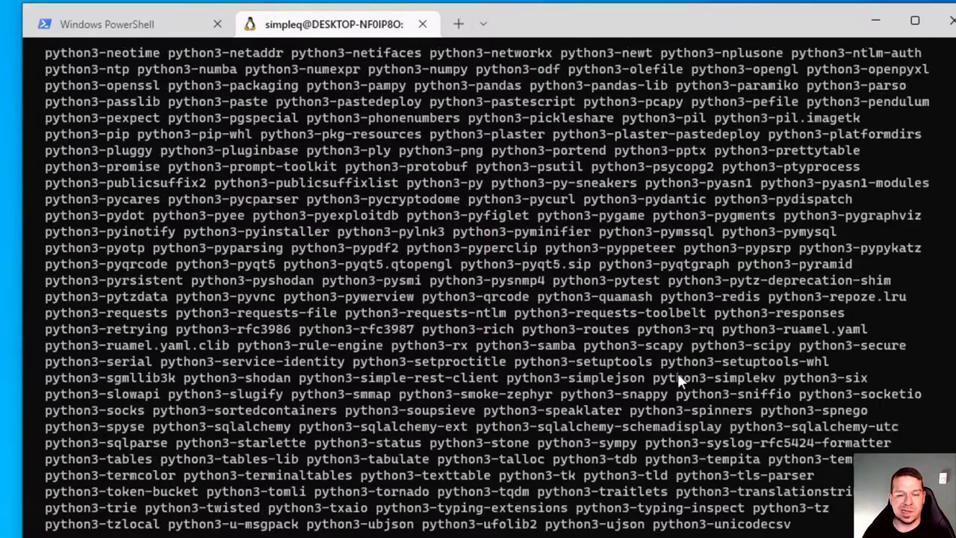
{"action": "scroll", "scroll_direction": "down", "scroll_amount": 3}
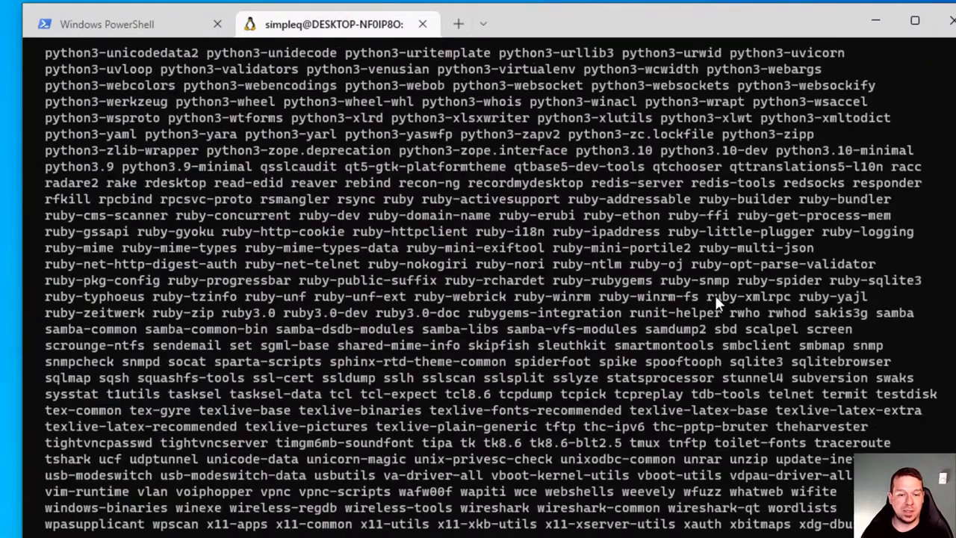
{"action": "scroll", "scroll_direction": "up", "scroll_amount": 3}
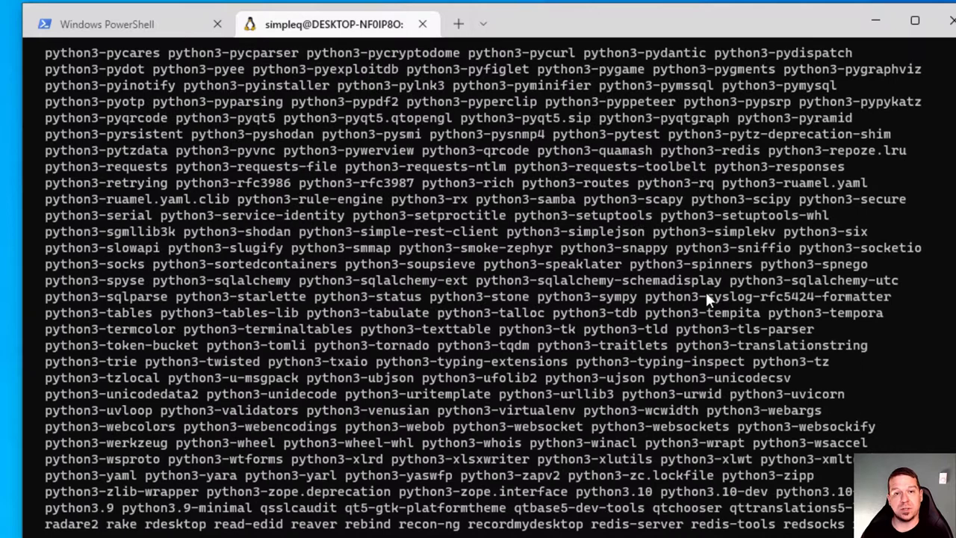
{"action": "scroll", "scroll_direction": "down", "scroll_amount": 3}
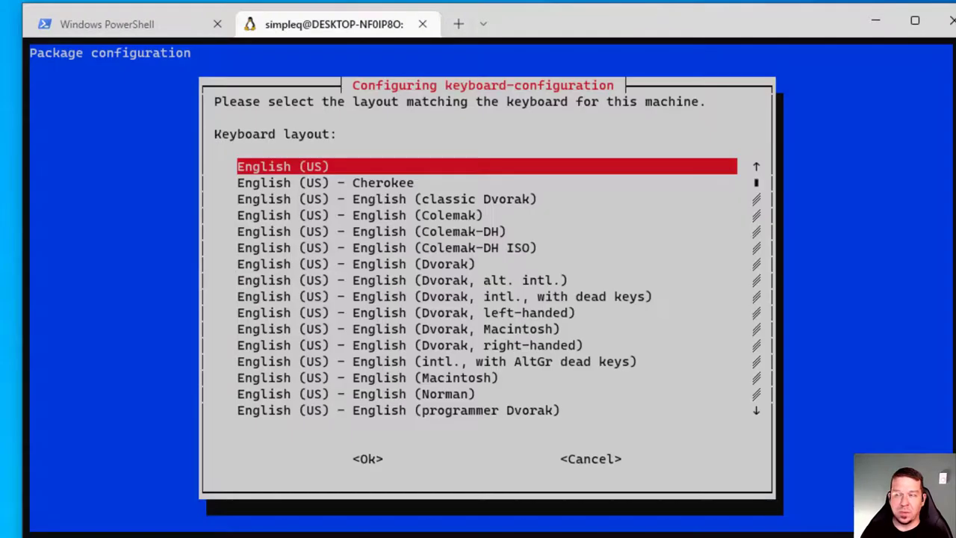
{"action": "mouse_move", "coordinate": [511, 30]}
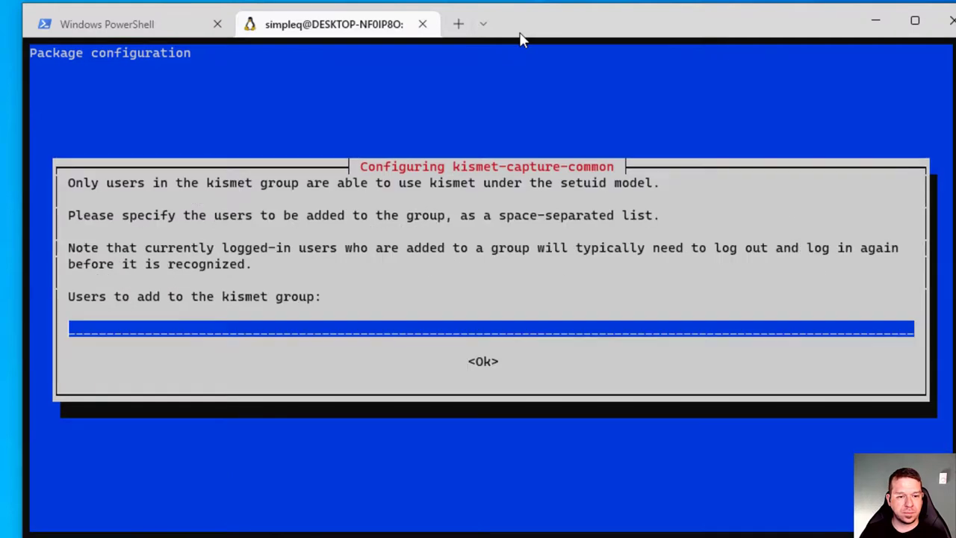
{"action": "mouse_move", "coordinate": [496, 327]}
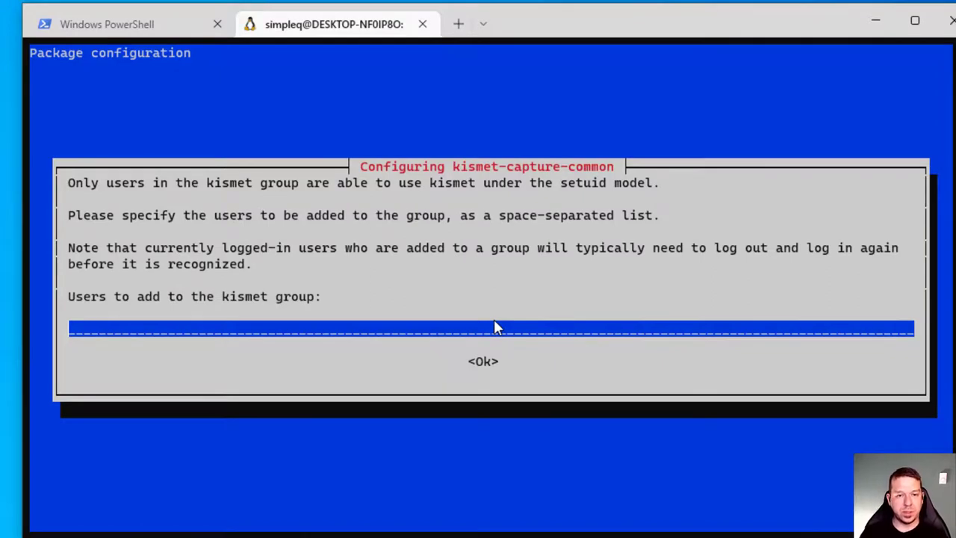
Step: Enter user 'simple' in the kismet-capture-common group dialog so apt finishes installing
{"action": "type", "text": "simple"}
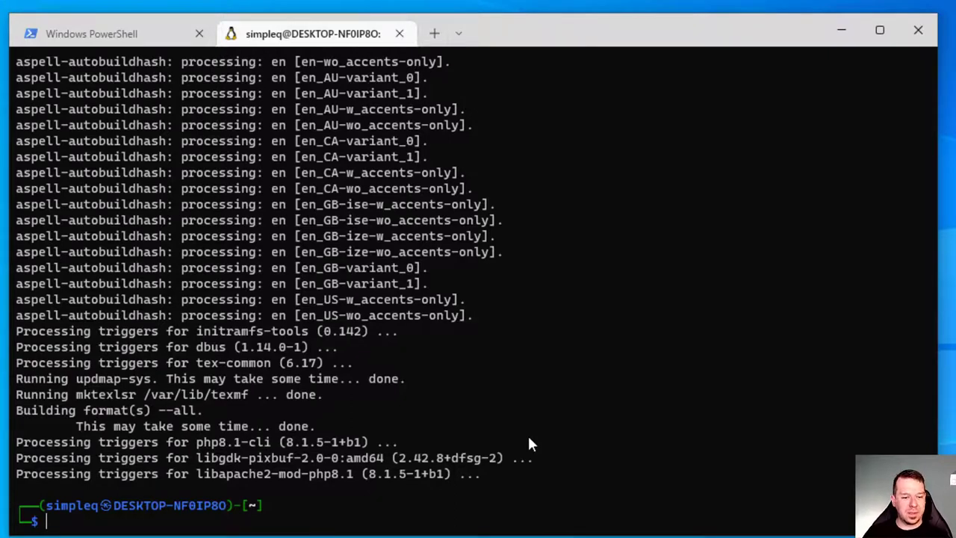
Step: Run sudo apt-get install kali-win-kex and answer y to install it with its 355 dependencies
{"action": "type", "text": "sudo"}
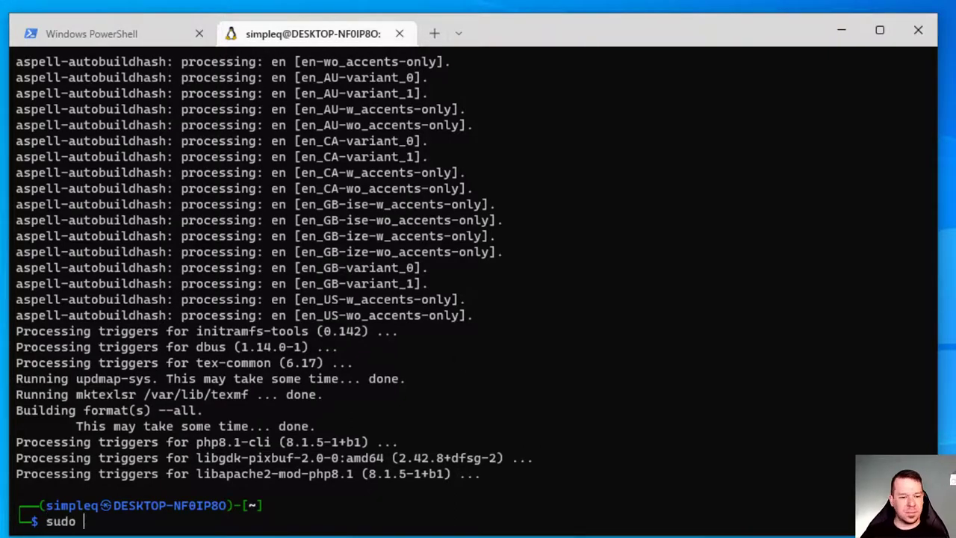
{"action": "type", "text": "apt-get install"}
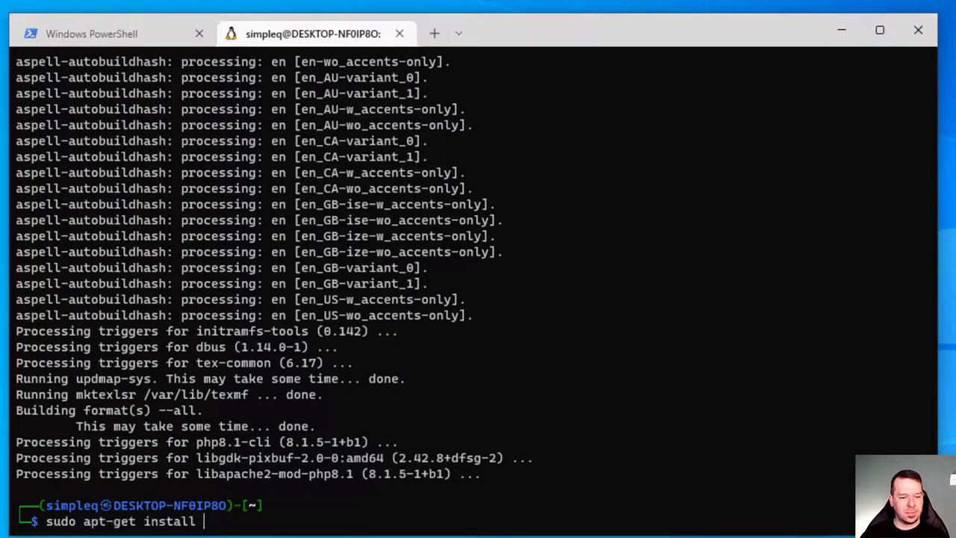
{"action": "type", "text": "kali-win"}
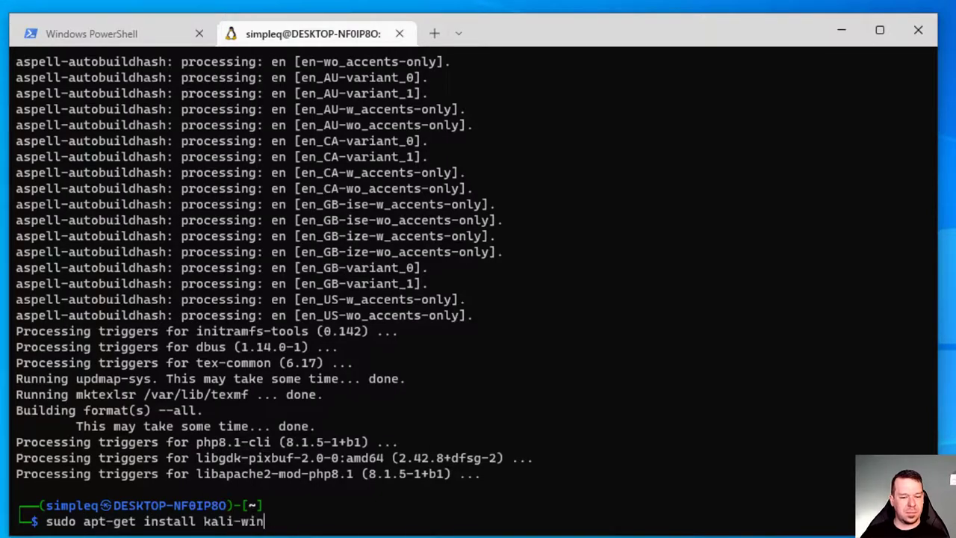
{"action": "type", "text": "-kex"}
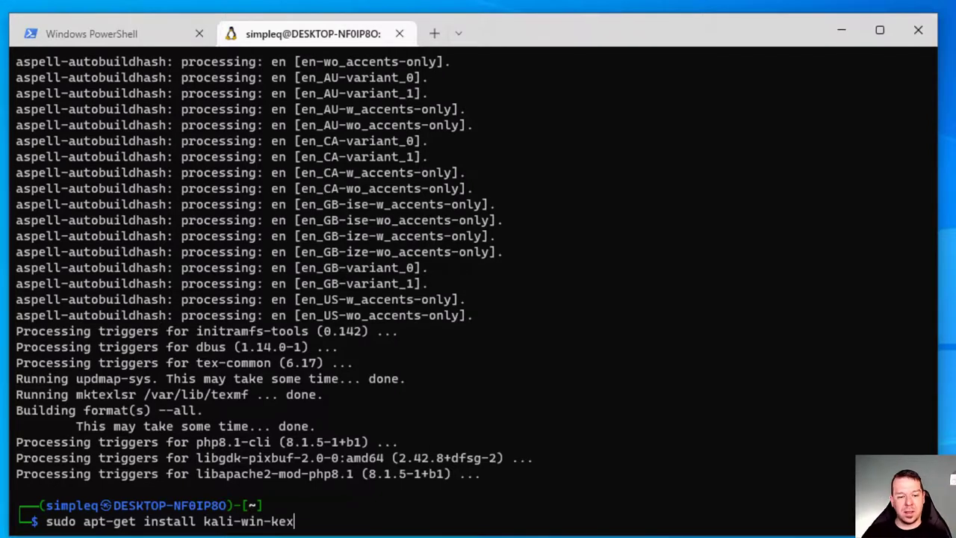
{"action": "key", "text": "Return"}
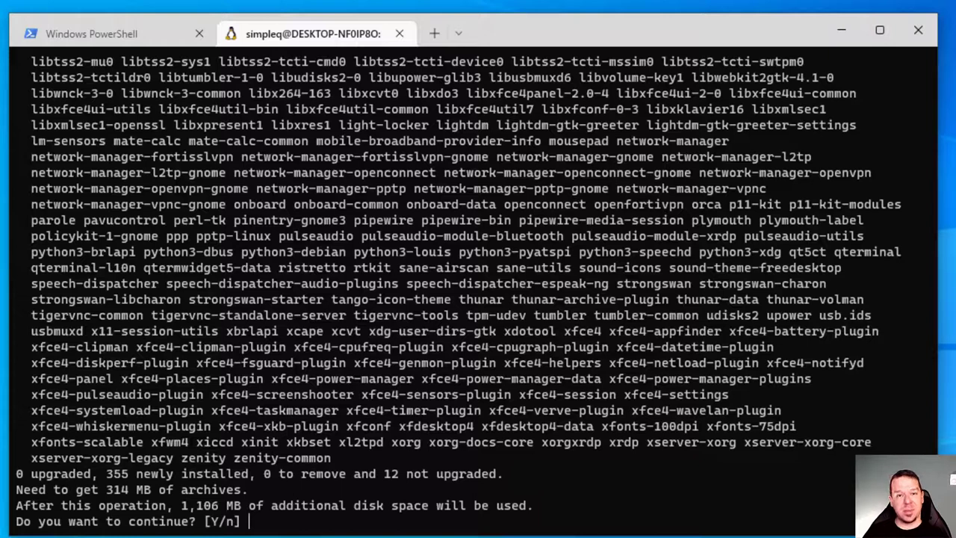
{"action": "type", "text": "y"}
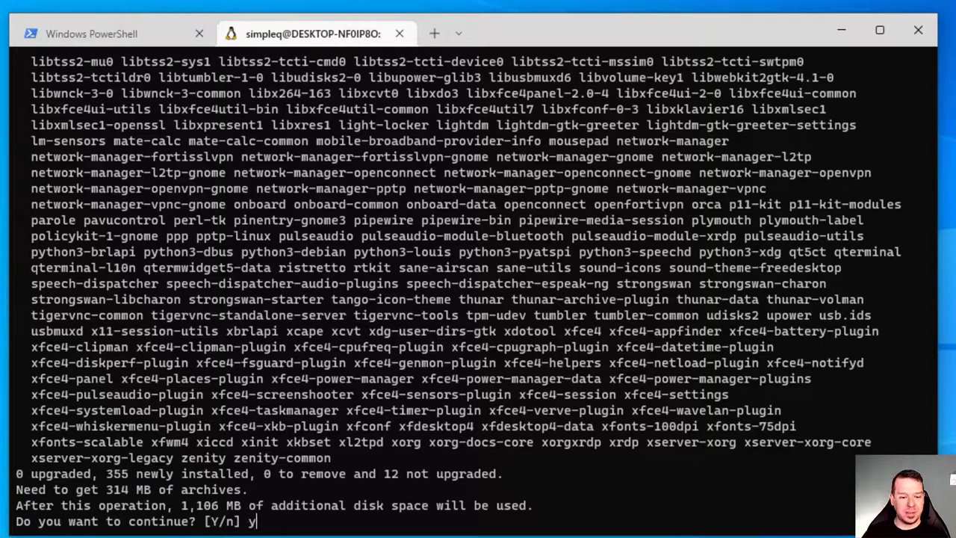
{"action": "key", "text": "Return"}
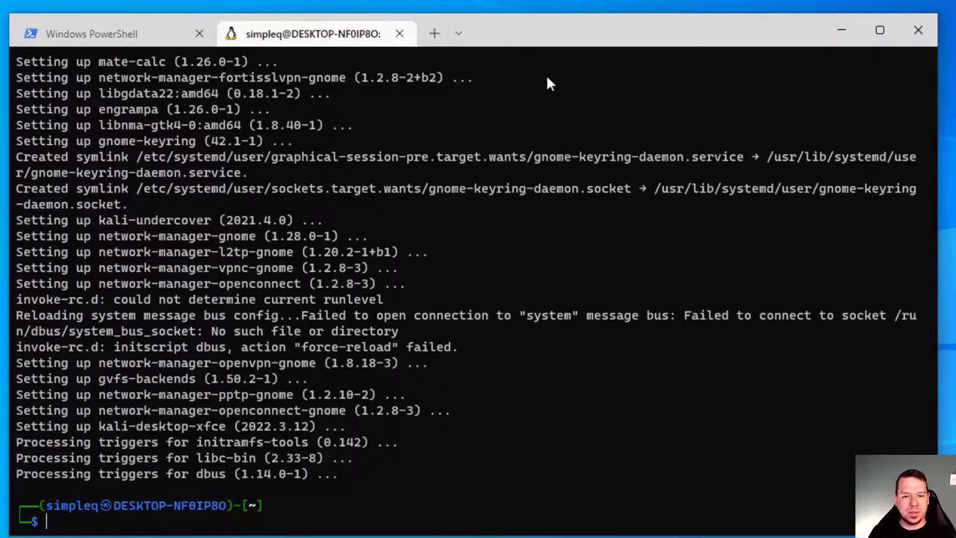
{"action": "mouse_move", "coordinate": [556, 134]}
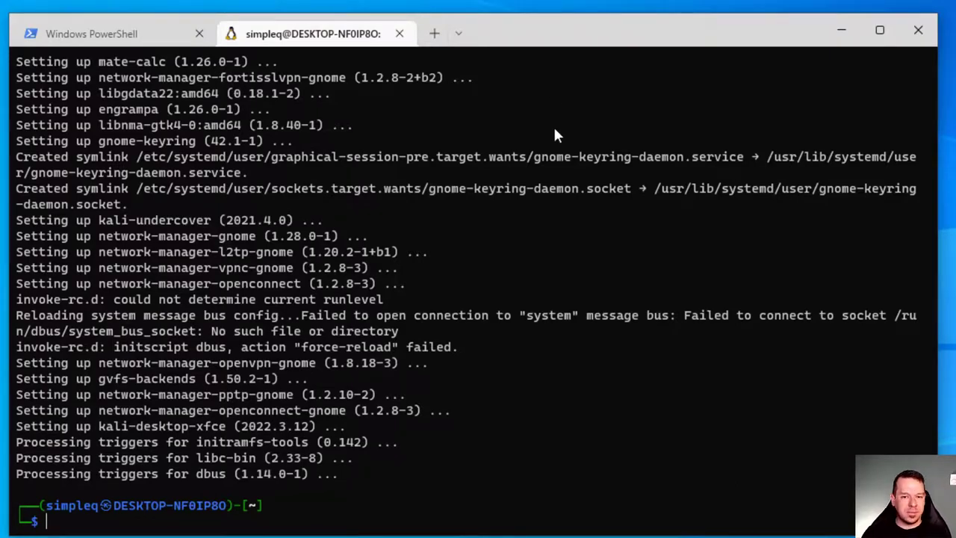
Step: Run kex --win -s to start Win-KeX in window mode with sound
{"action": "type", "text": "kex"}
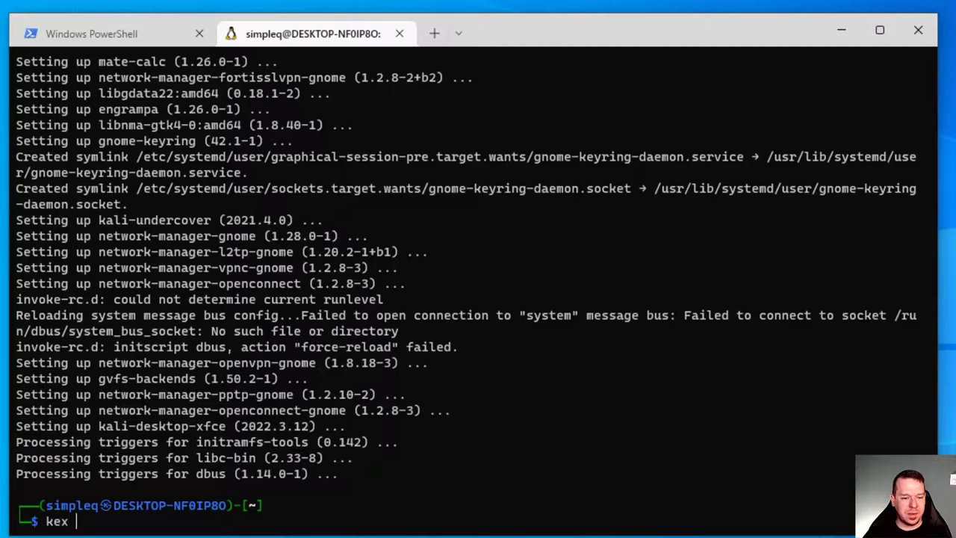
{"action": "type", "text": "--win -s"}
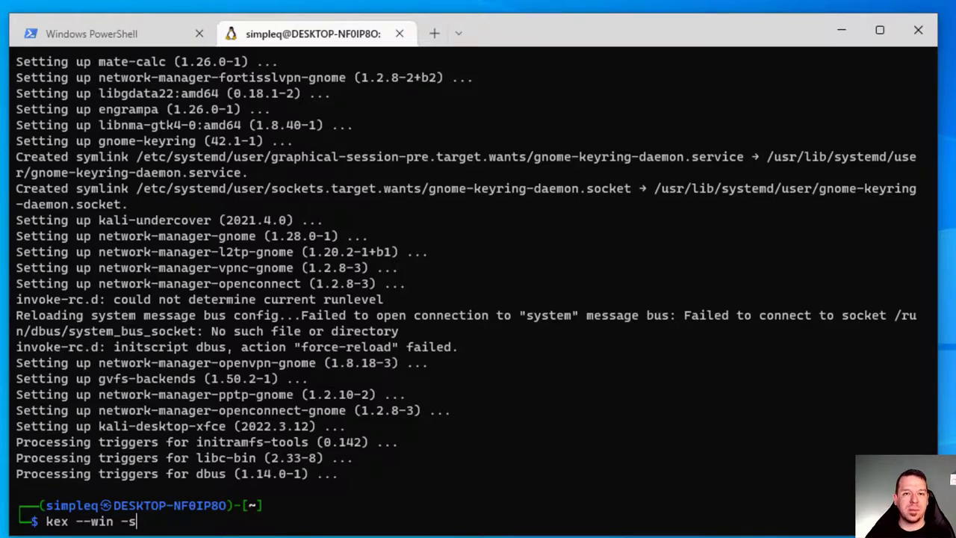
{"action": "key", "text": "Return"}
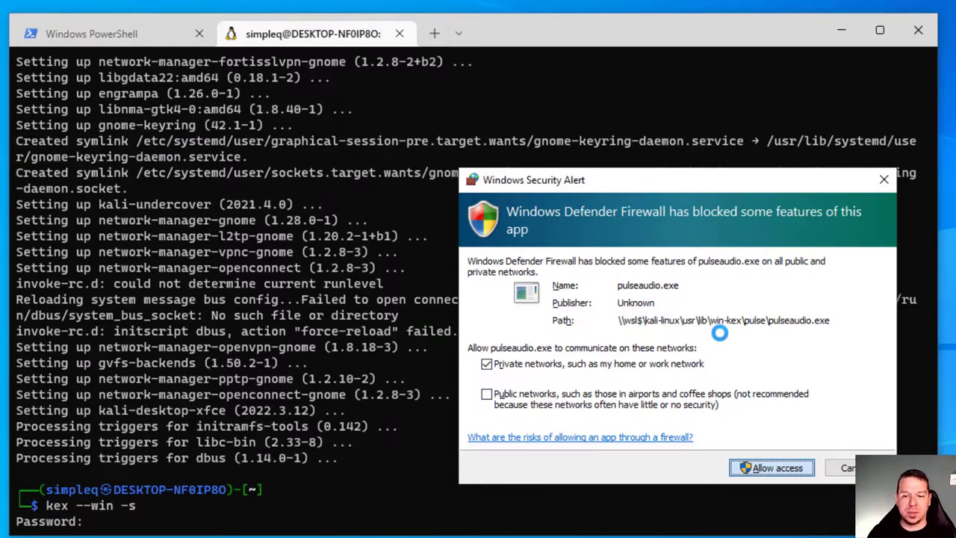
{"action": "mouse_move", "coordinate": [723, 340]}
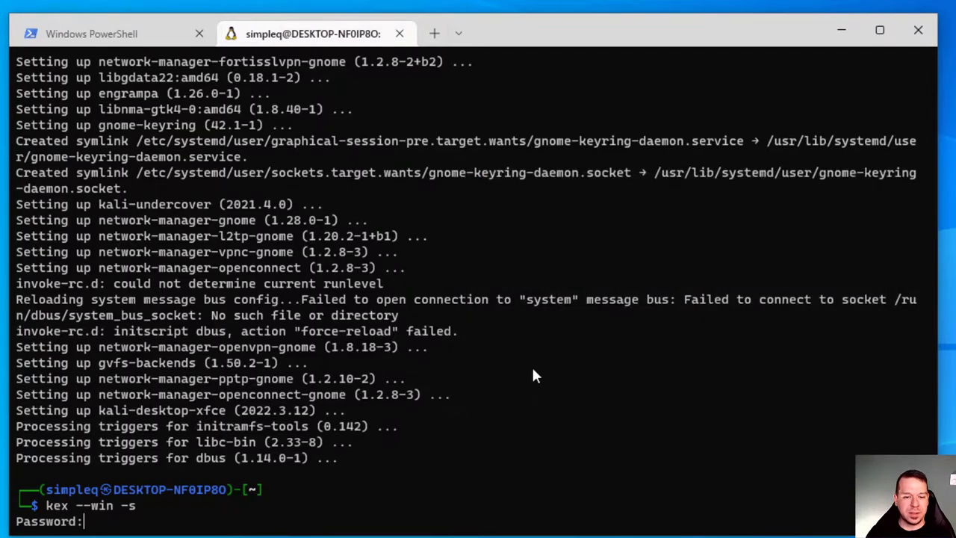
Step: Confirm the new Win-KeX VNC password and decline the view-only password with n
{"action": "key", "text": "Return"}
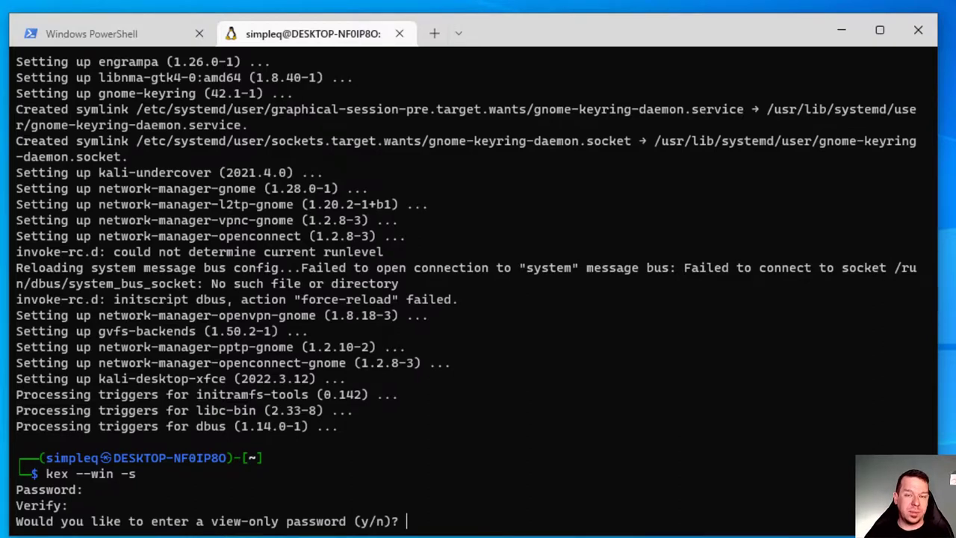
{"action": "type", "text": "n"}
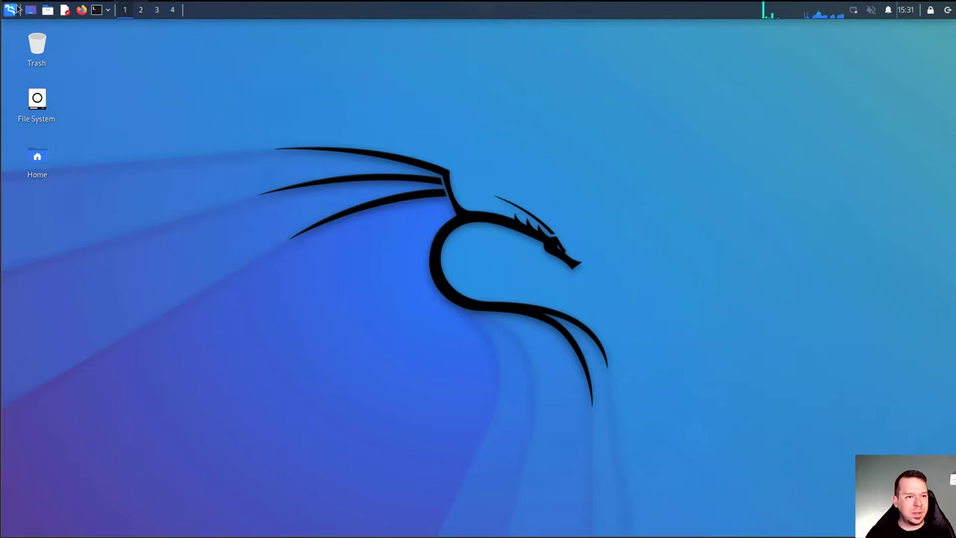
{"action": "left_click", "coordinate": [10, 9]}
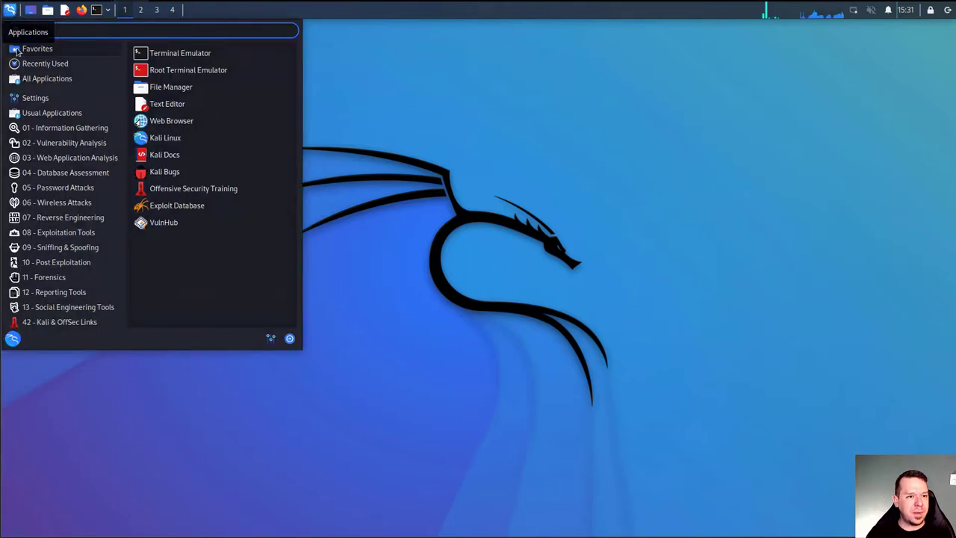
{"action": "left_click", "coordinate": [69, 155]}
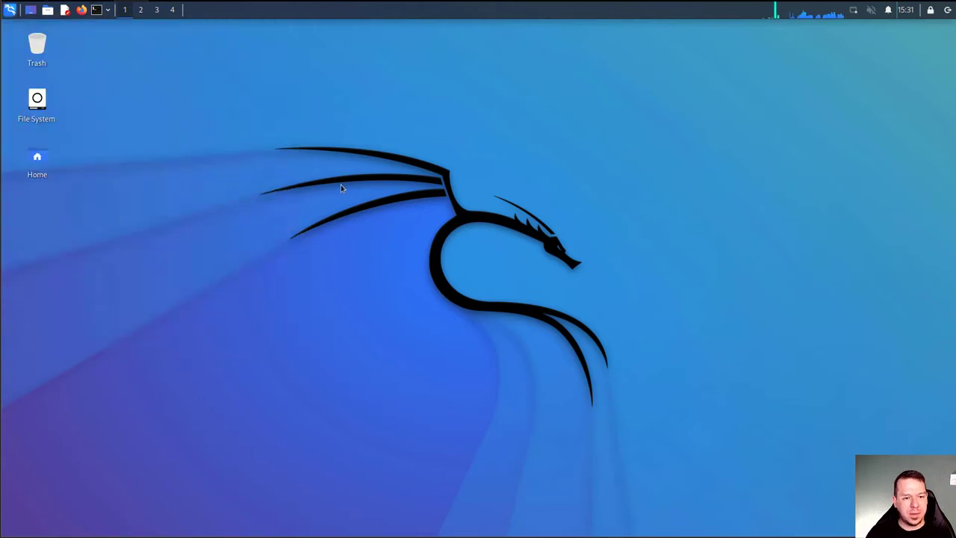
{"action": "mouse_move", "coordinate": [505, 179]}
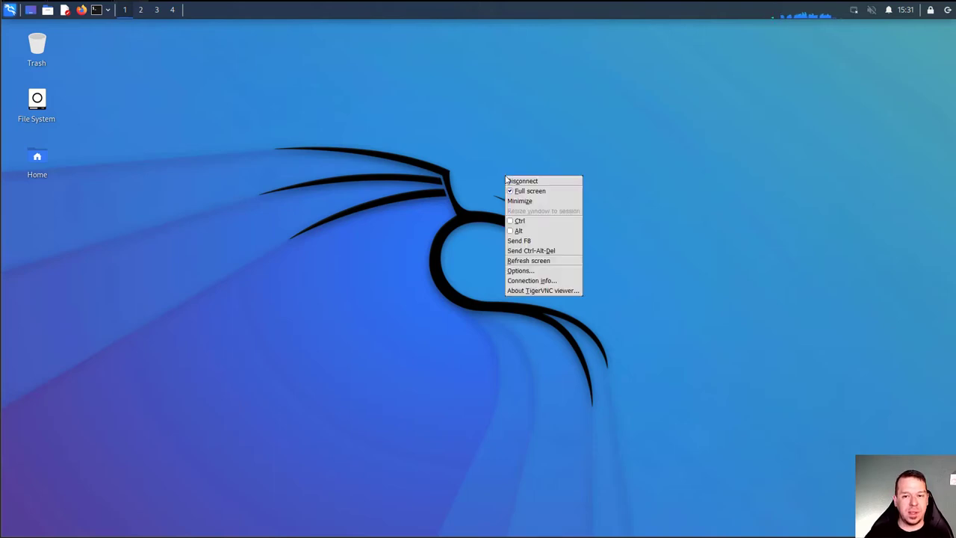
{"action": "mouse_move", "coordinate": [530, 191]}
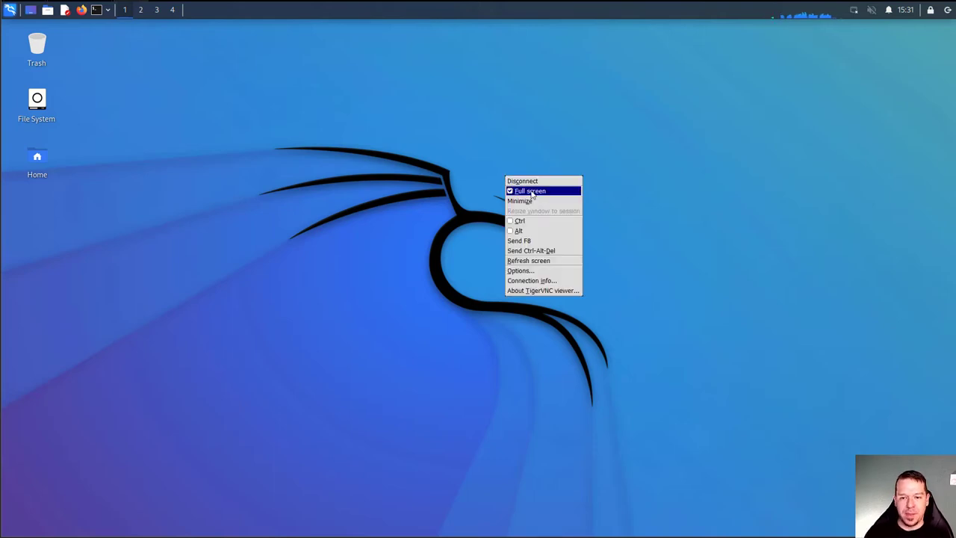
Step: Take the Kali Xfce desktop out of full screen via the TigerVNC F8 menu
{"action": "left_click", "coordinate": [529, 191]}
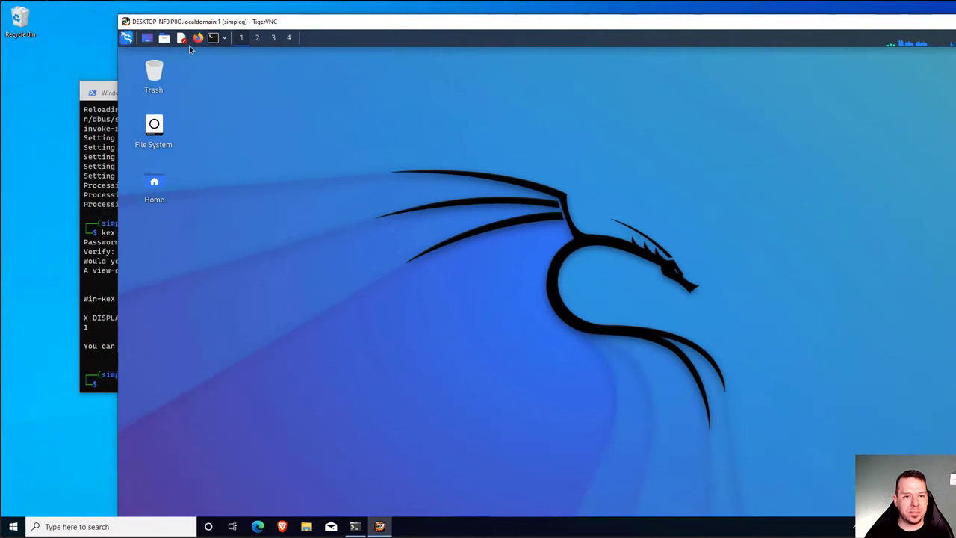
{"action": "mouse_move", "coordinate": [558, 216]}
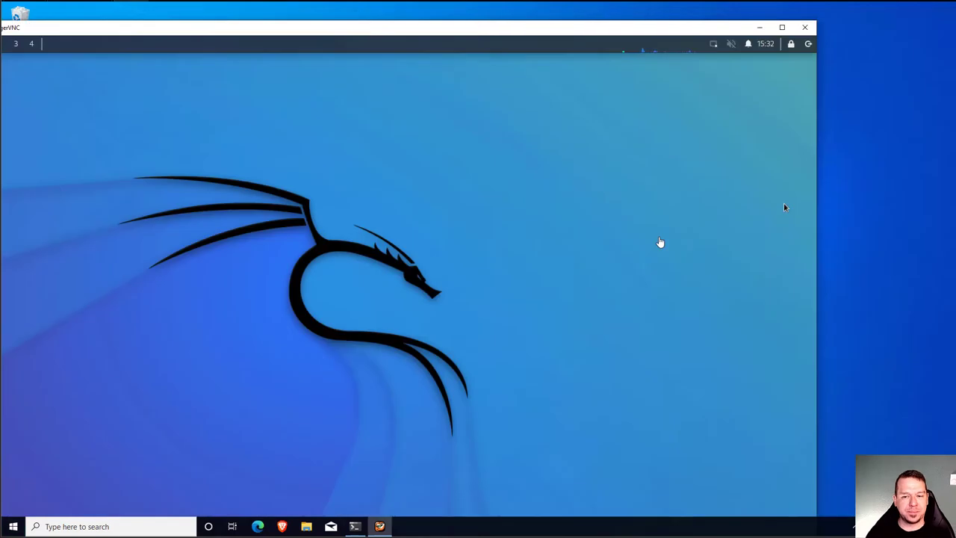
{"action": "mouse_move", "coordinate": [394, 124]}
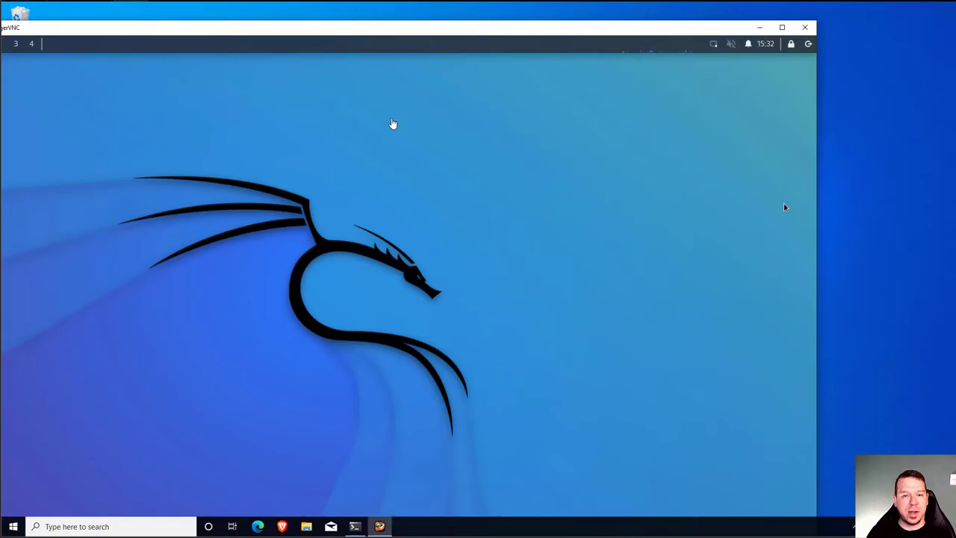